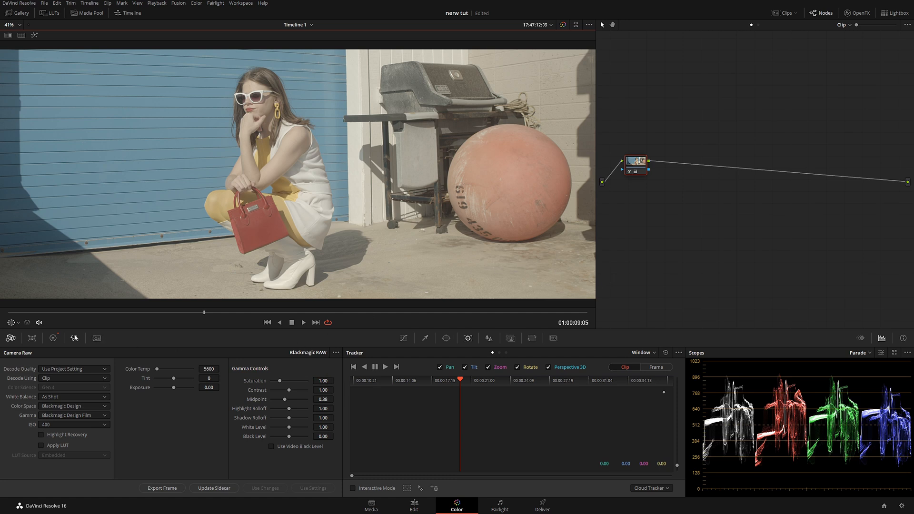
Build a first node feeding two parallel nodes joined by a mixer.
click(31, 338)
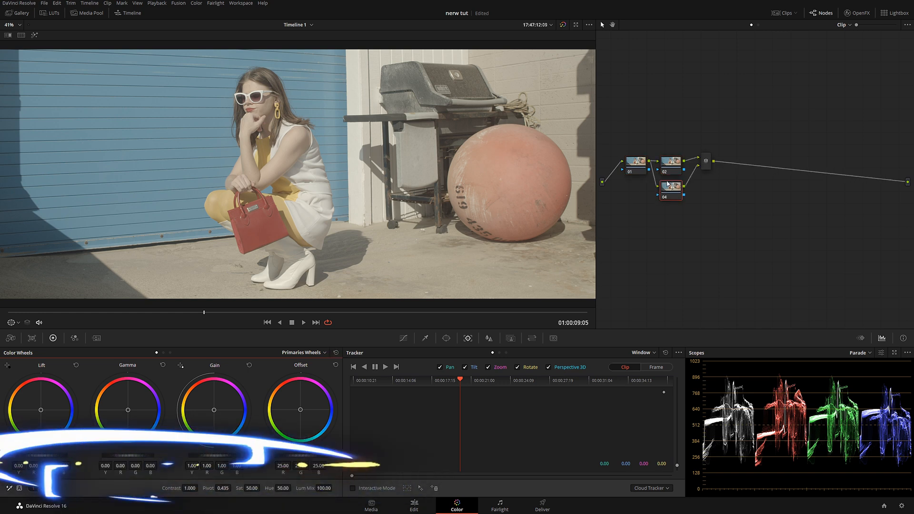
key(alt+p)
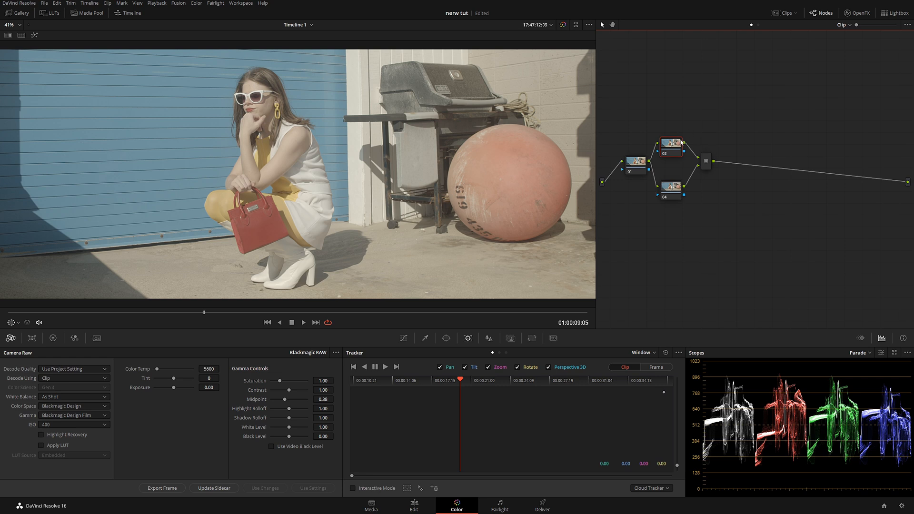
mouse_move(691, 157)
text(SAT)
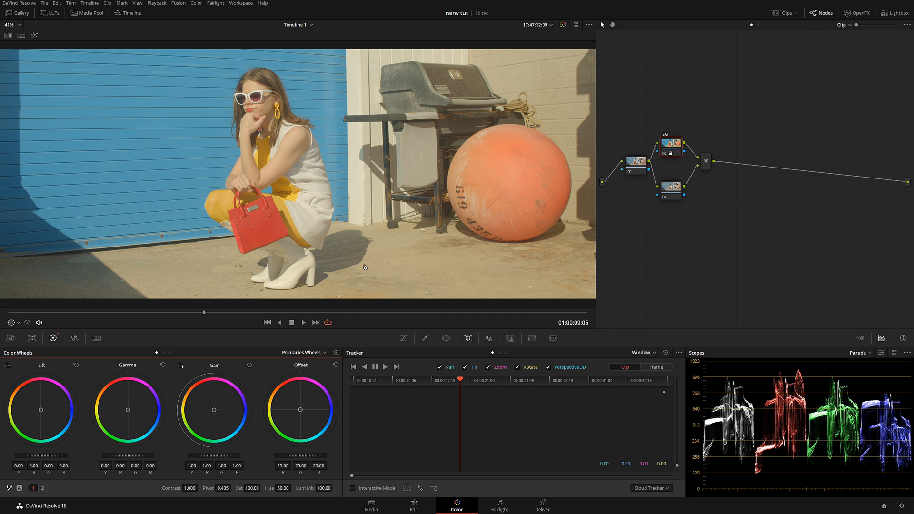
mouse_move(682, 210)
text(cont)
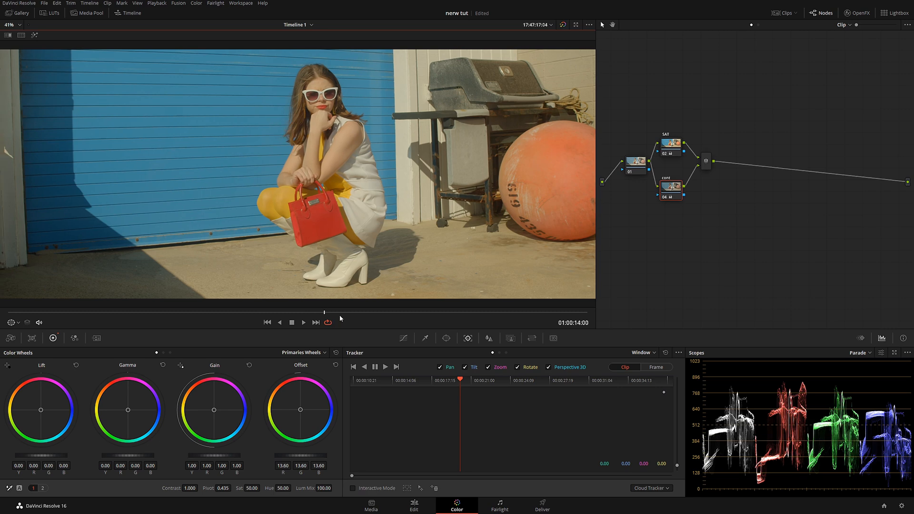
Move the playhead back to frame 01:00:10:01.
click(303, 322)
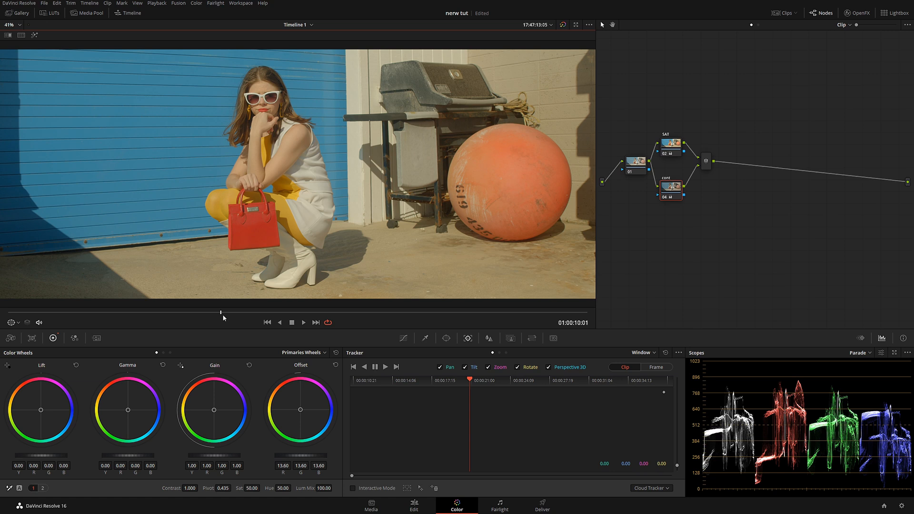
mouse_move(493, 250)
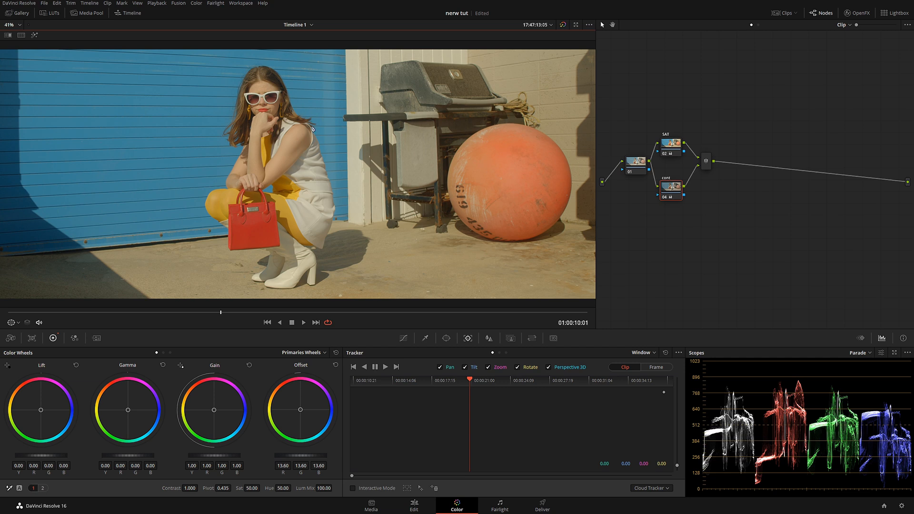
mouse_move(113, 185)
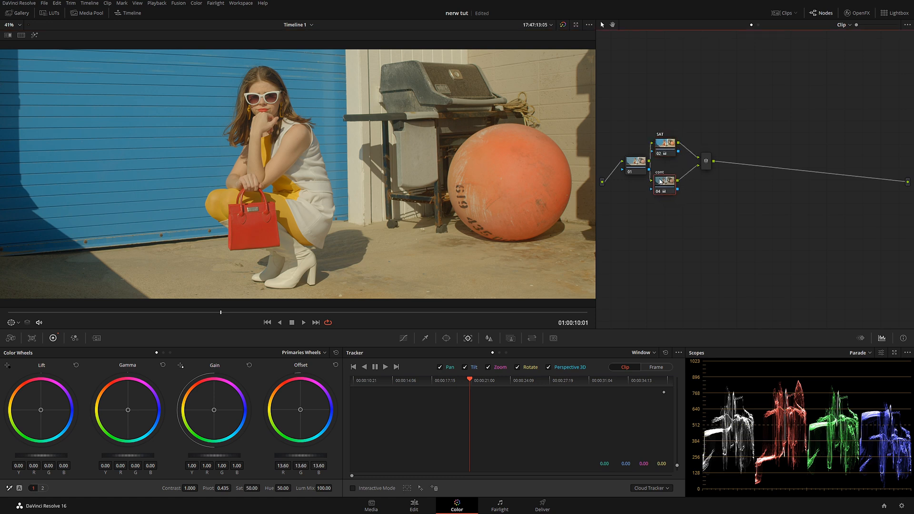
Add a second parallel node pair for grading the wall.
click(705, 161)
text(WALL)
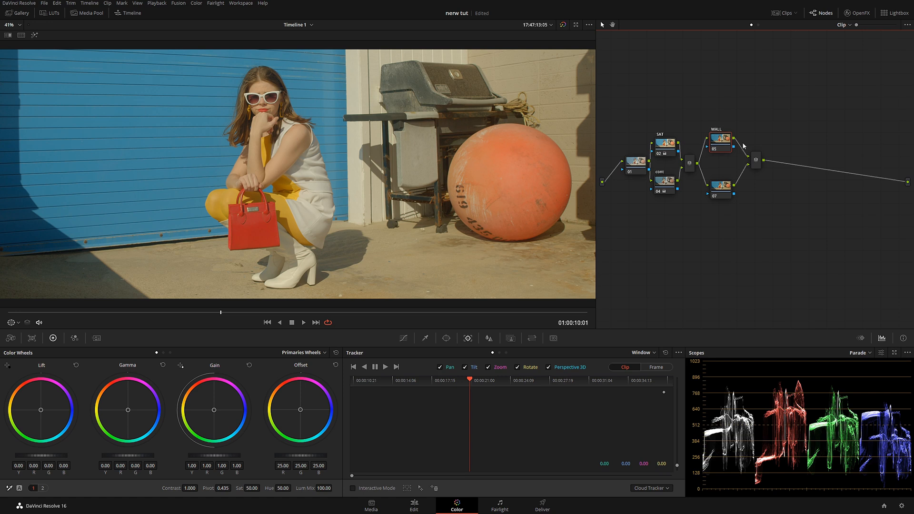
mouse_move(158, 190)
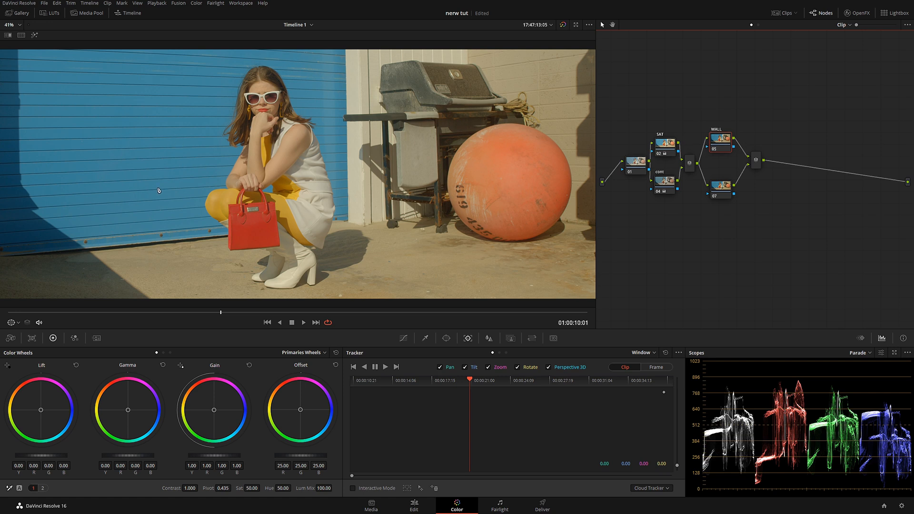
mouse_move(404, 334)
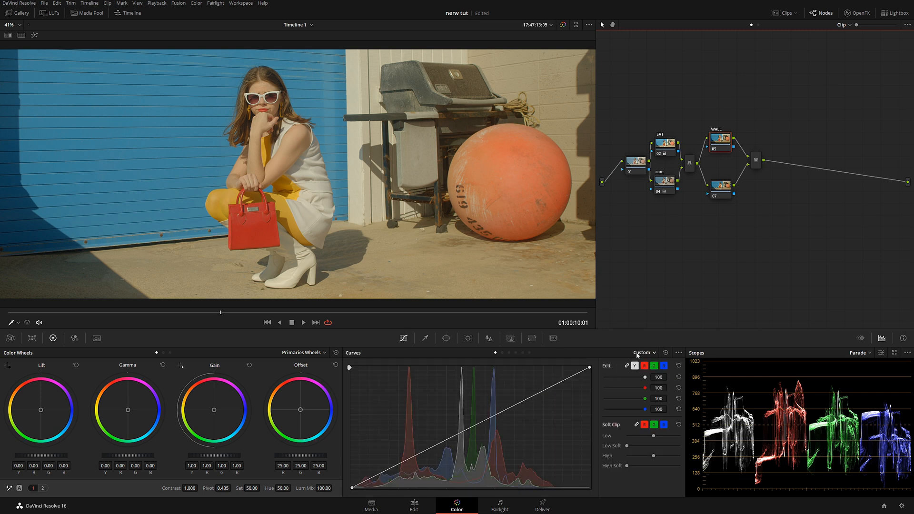
Use a Hue vs Sat curve to boost the wall's sampled blue over a widened range.
click(644, 353)
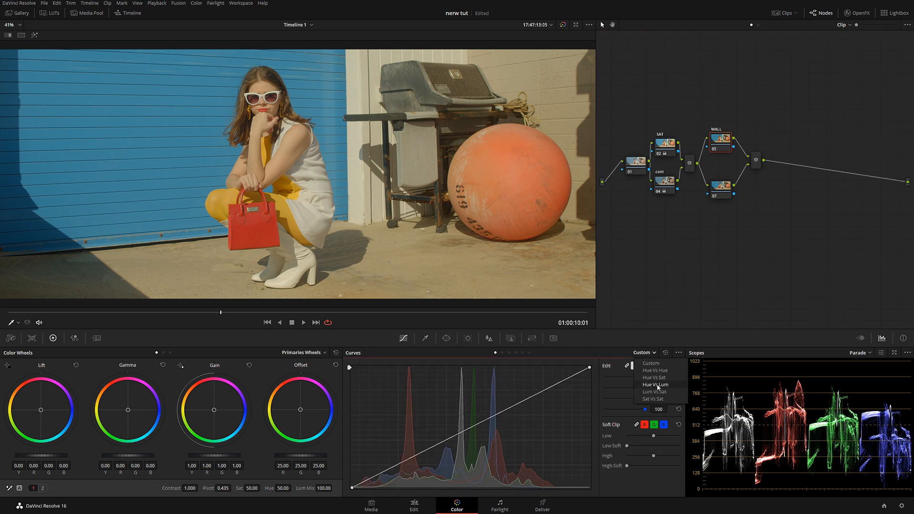
click(653, 377)
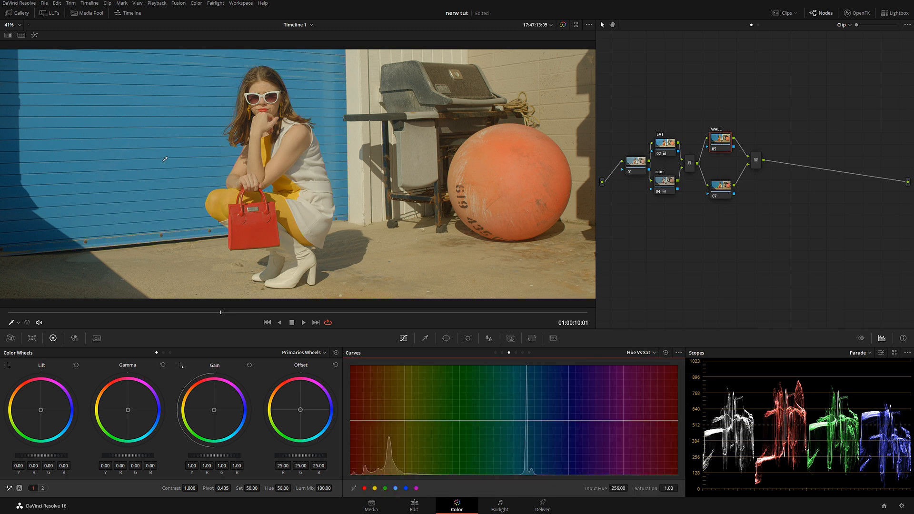
click(525, 420)
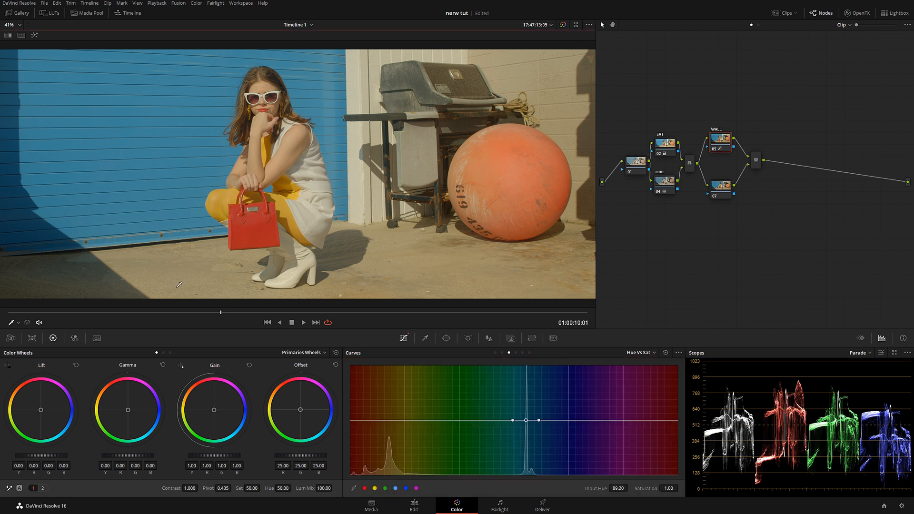
drag(526, 419, 526, 390)
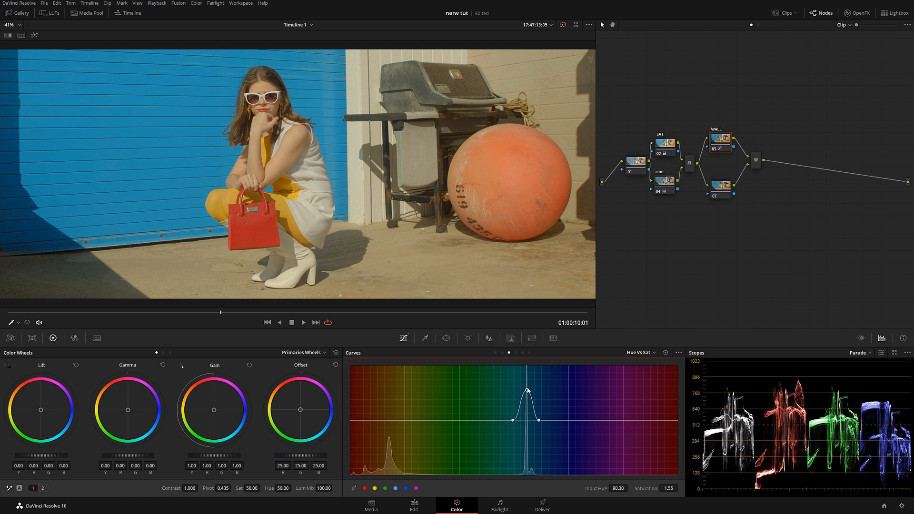
drag(525, 391, 525, 381)
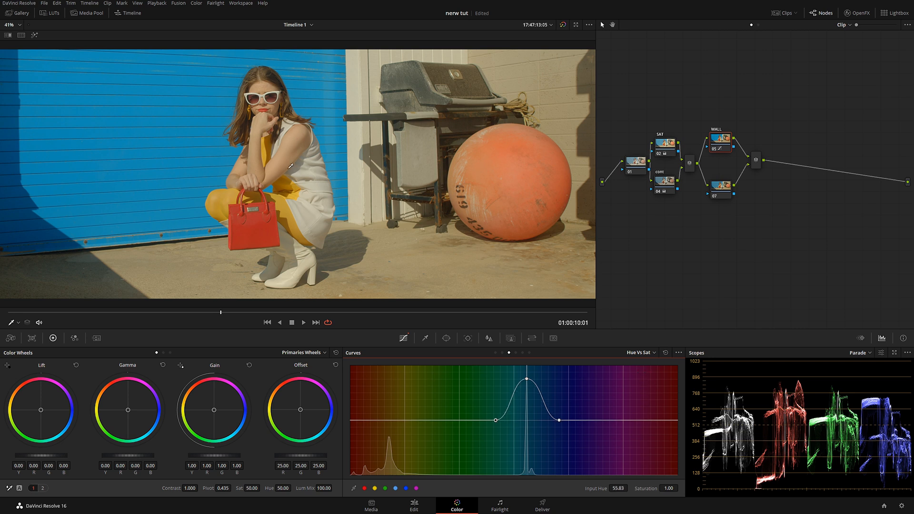
click(639, 353)
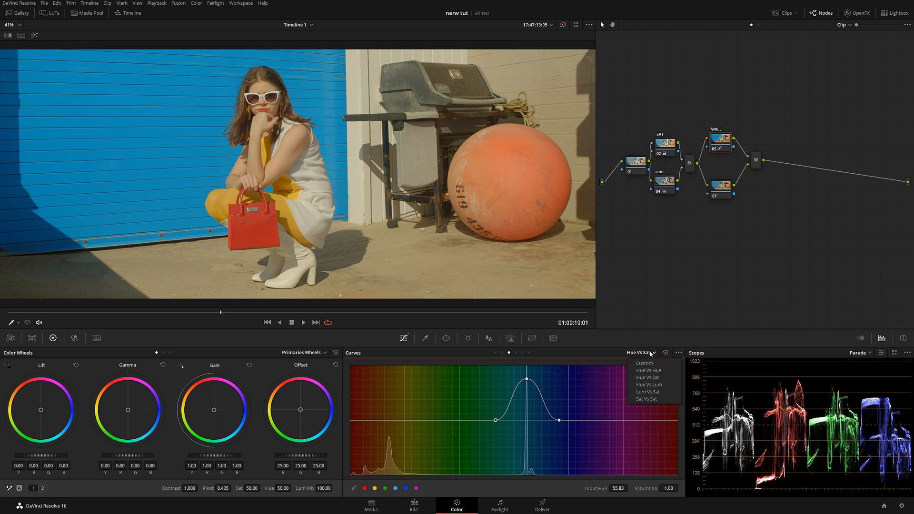
mouse_move(386, 112)
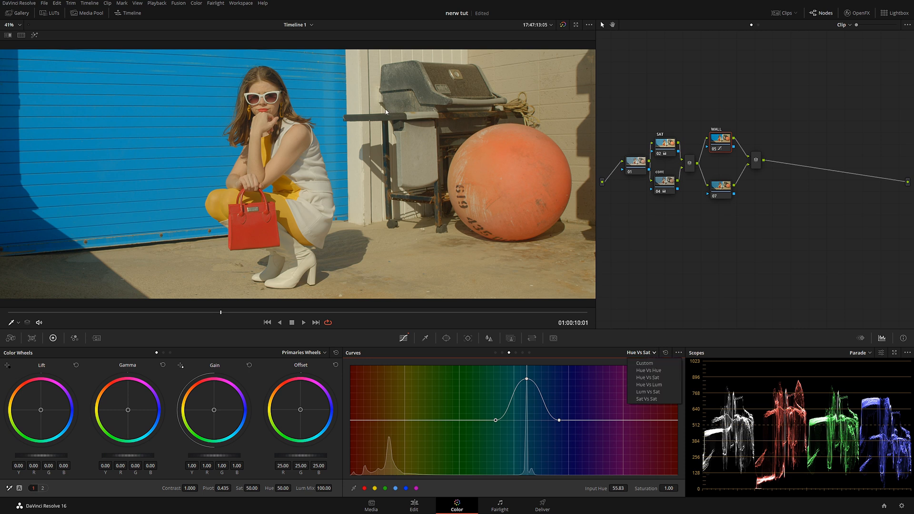
mouse_move(643, 363)
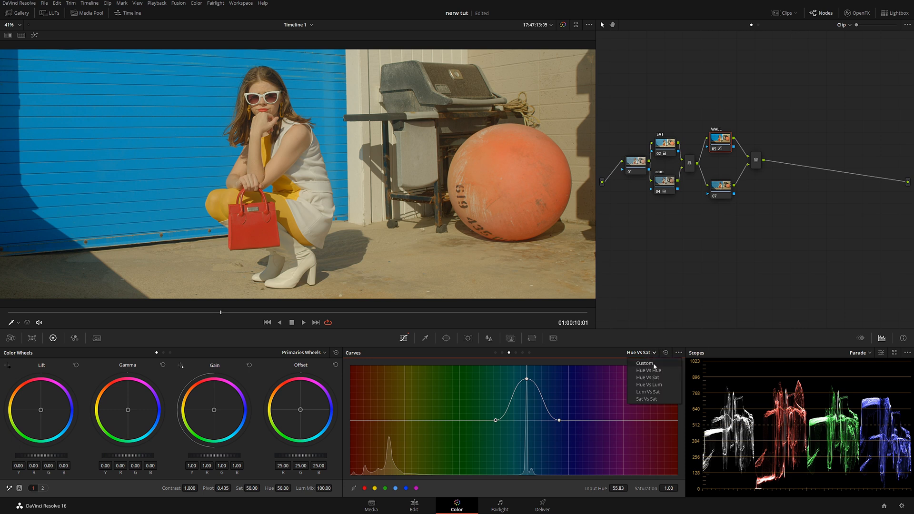
mouse_move(649, 384)
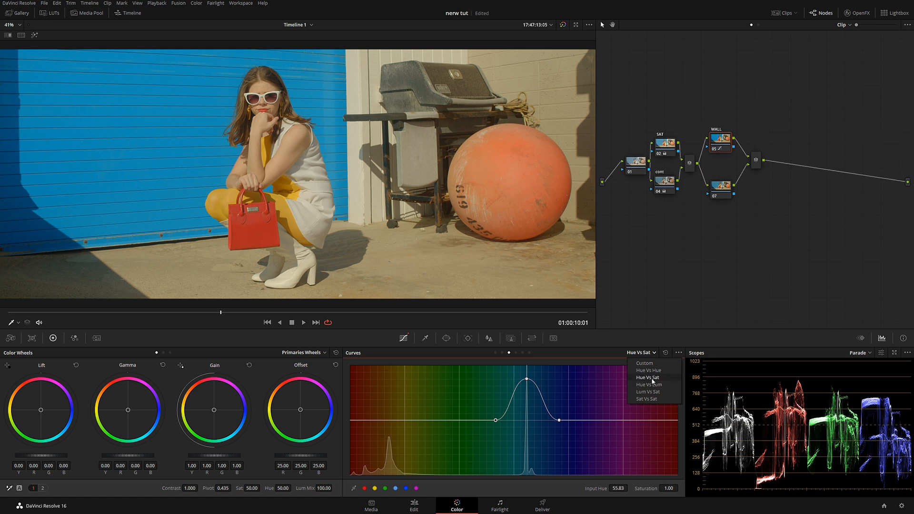
mouse_move(649, 370)
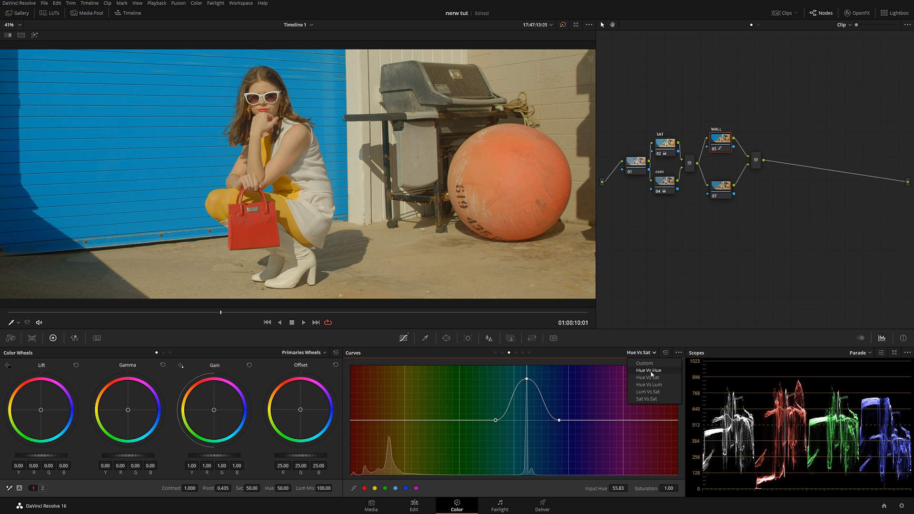
In Hue vs Hue, test rotating the wall's blue, then ease it back nearly neutral.
click(648, 370)
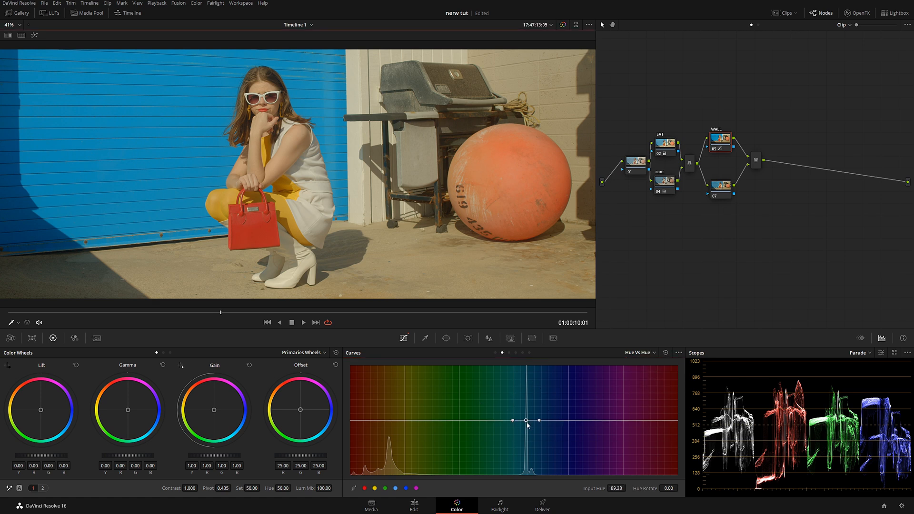
drag(526, 420, 526, 424)
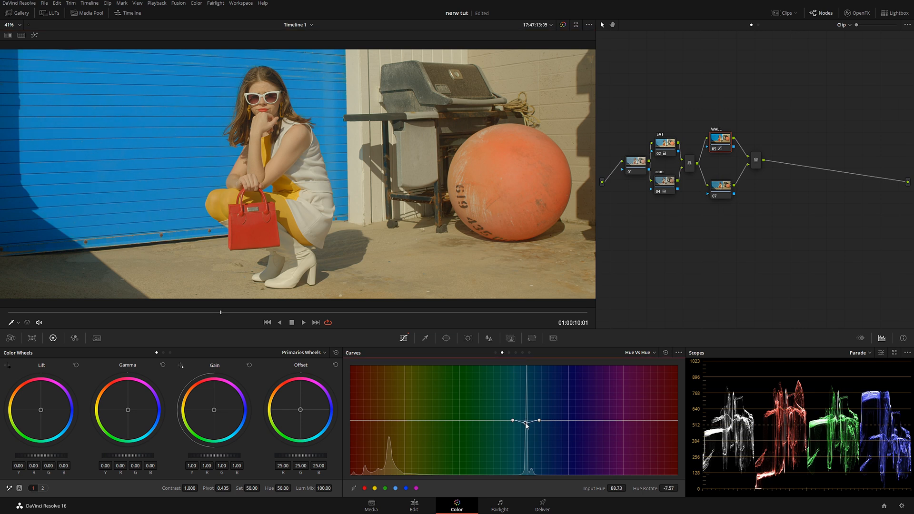
drag(525, 421, 525, 428)
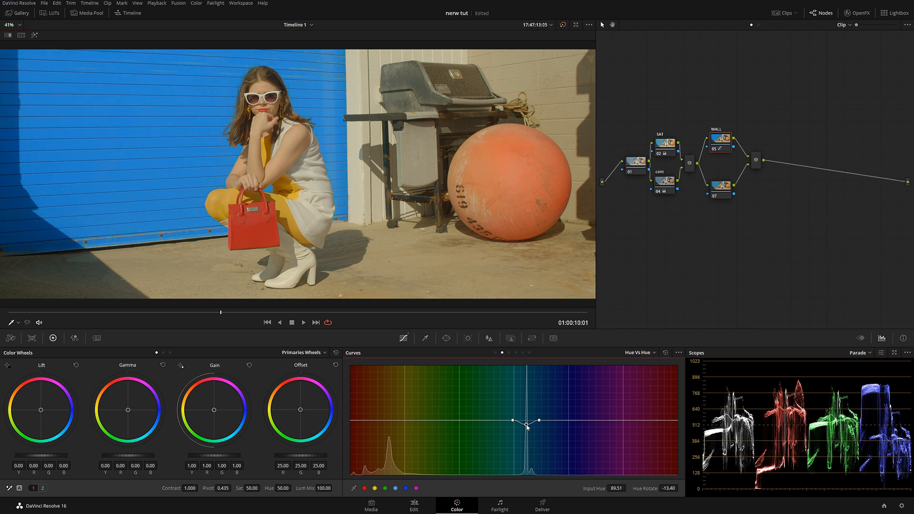
drag(524, 420, 525, 420)
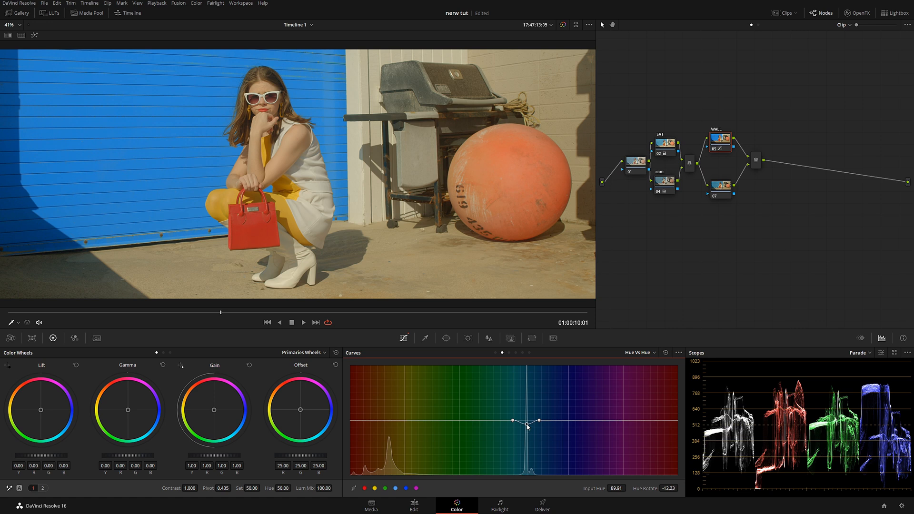
drag(526, 421, 529, 422)
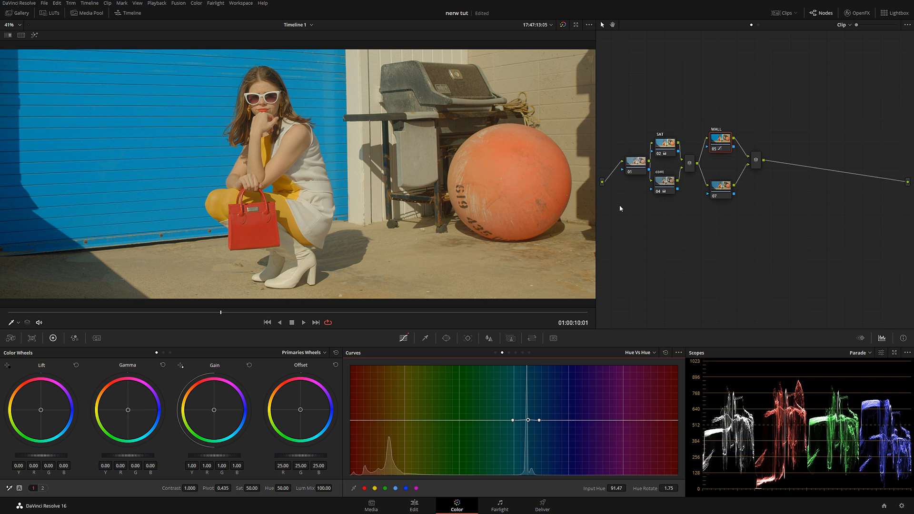
mouse_move(436, 197)
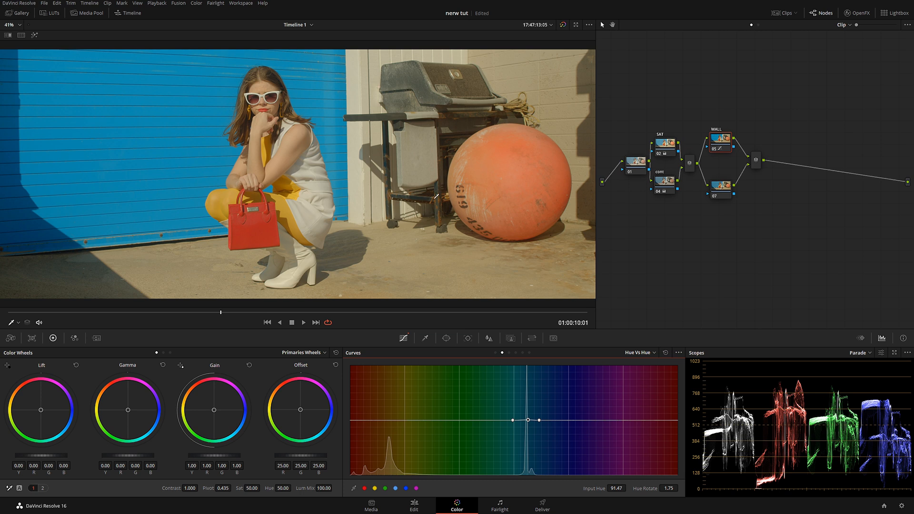
mouse_move(510, 133)
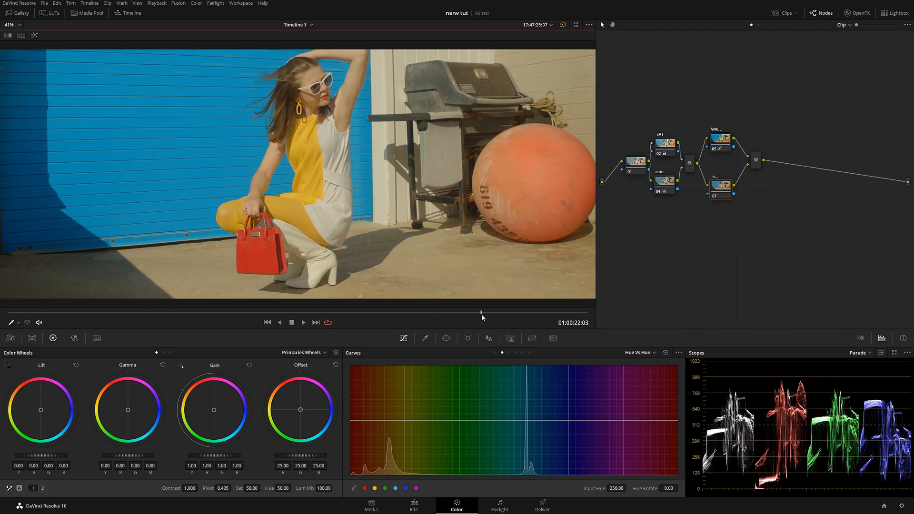
Add a circular power window and drag it onto the orange ball.
click(446, 338)
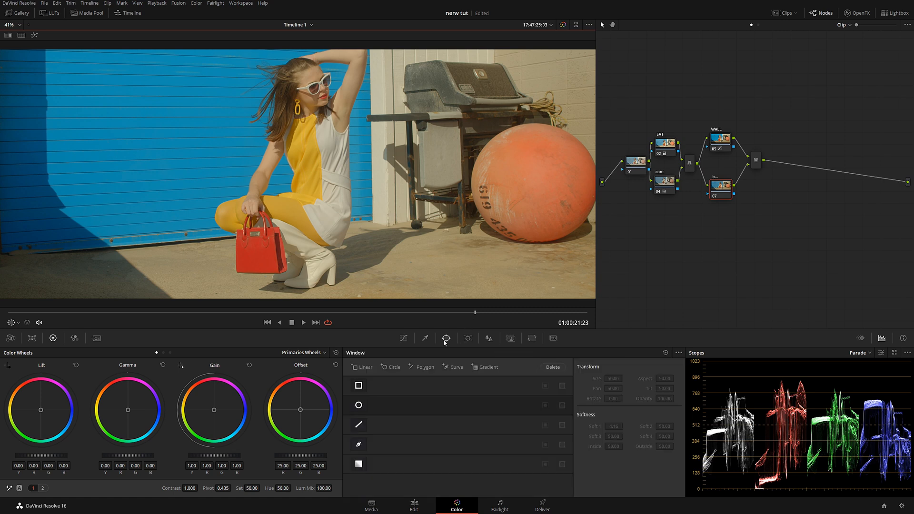
click(359, 405)
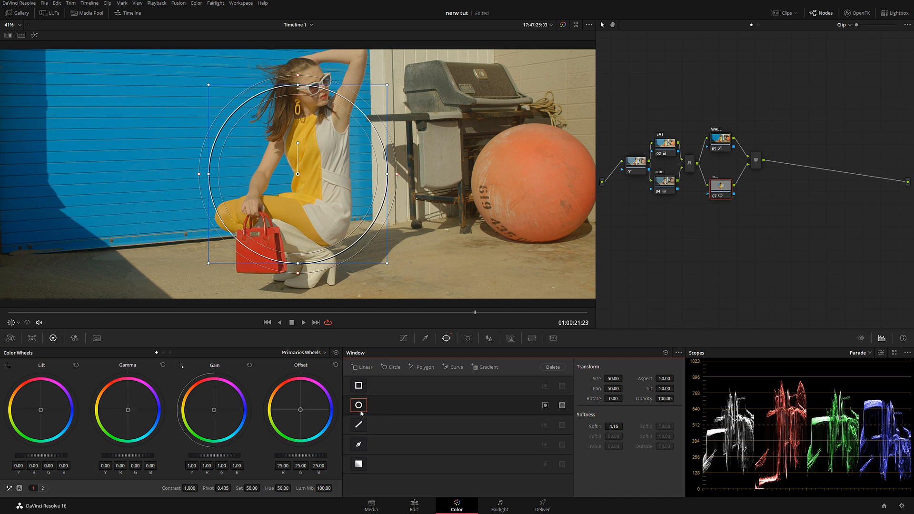
drag(299, 172, 528, 185)
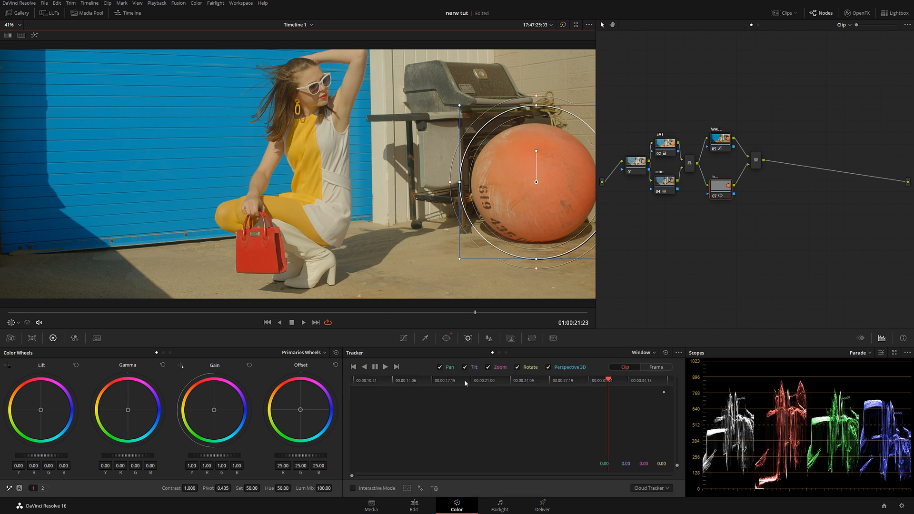
Limit the tracker to pan and tilt by disabling Perspective 3D, Rotate and Zoom.
click(549, 367)
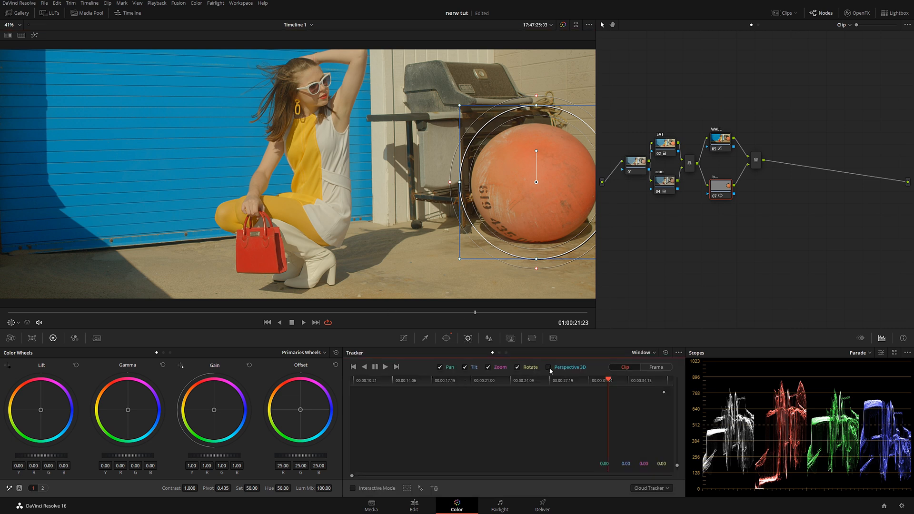
click(517, 367)
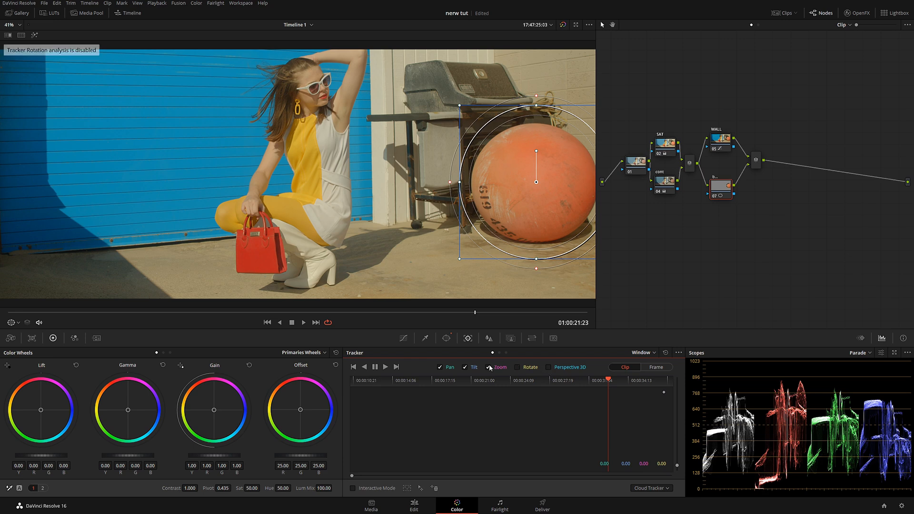
click(364, 367)
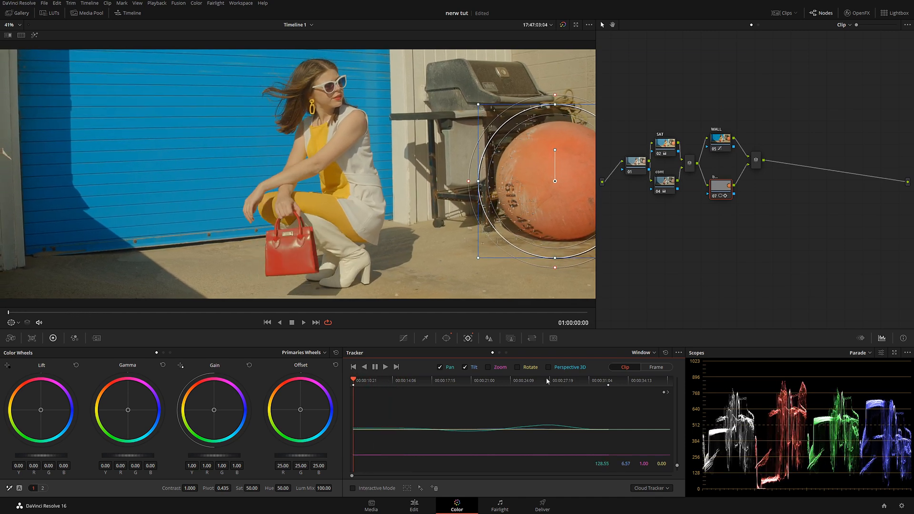
Track the circle window in reverse and forward along the ball.
click(385, 366)
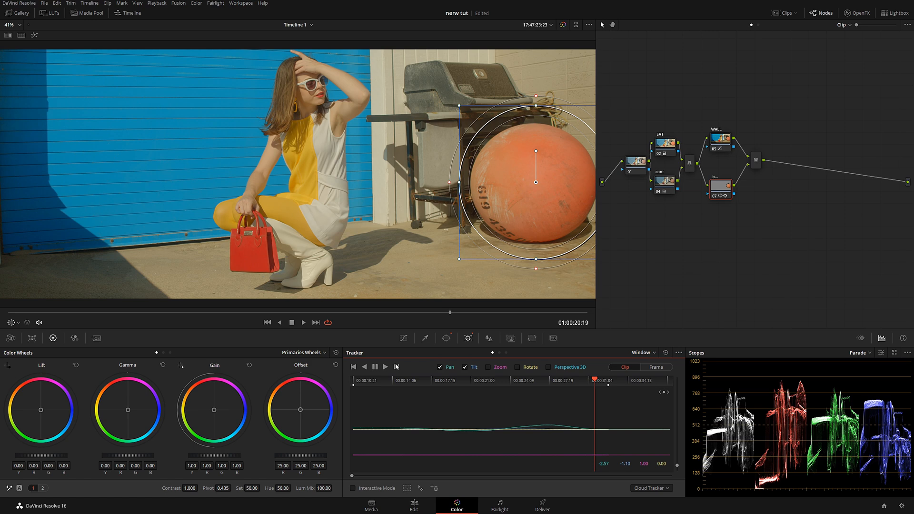
click(385, 367)
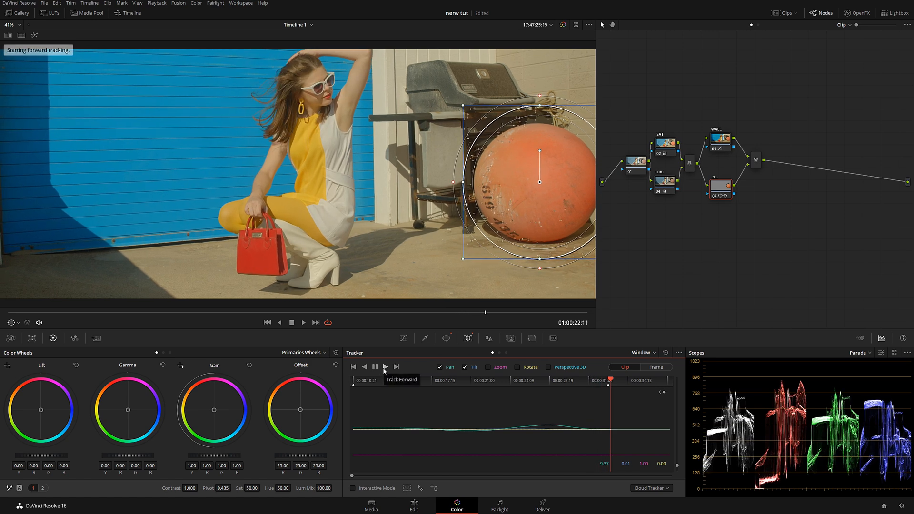
click(386, 366)
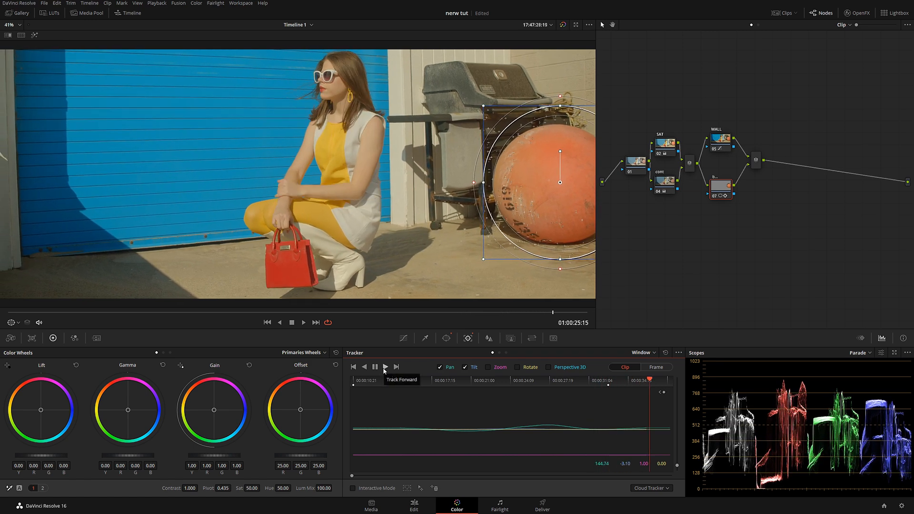
click(385, 366)
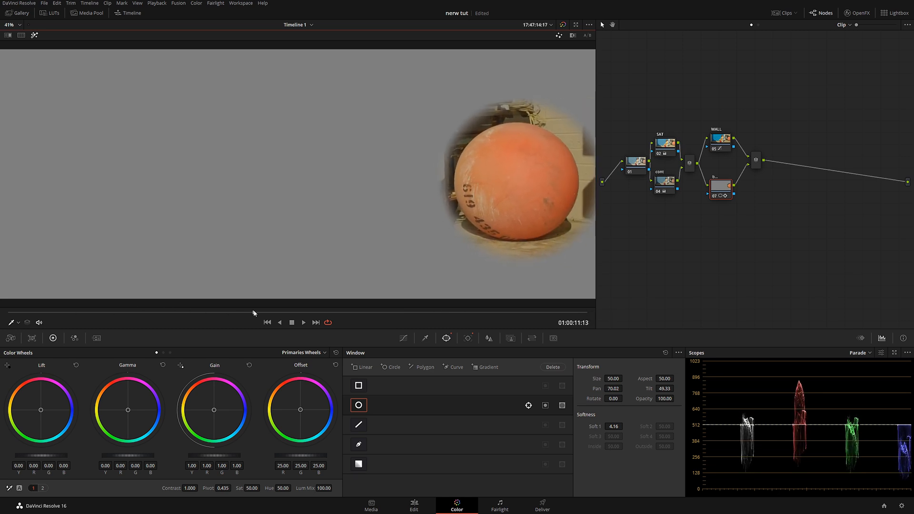
mouse_move(425, 343)
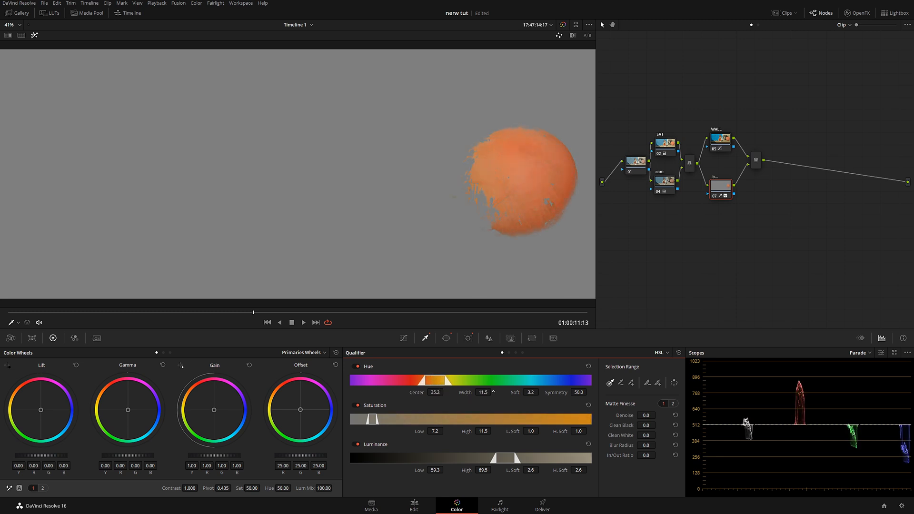
Extend the ball's qualifier key and adjust its saturation range.
drag(483, 392, 483, 388)
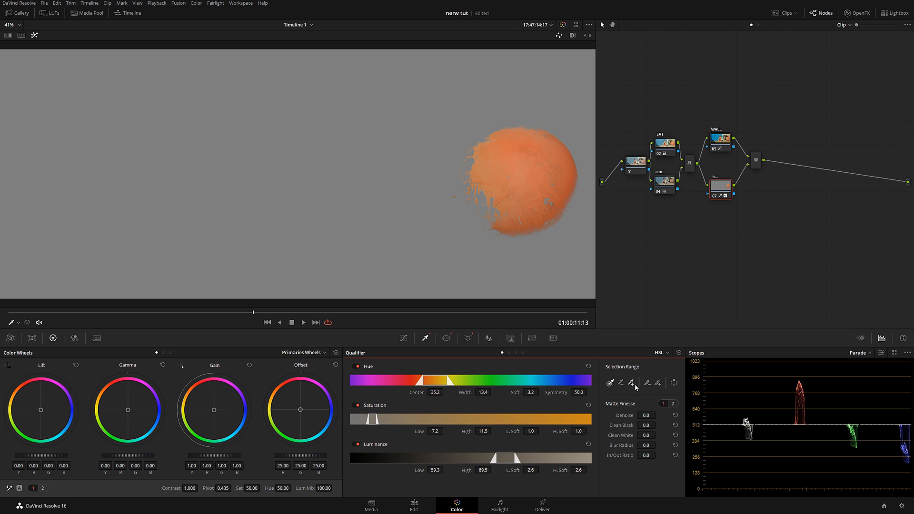
mouse_move(633, 387)
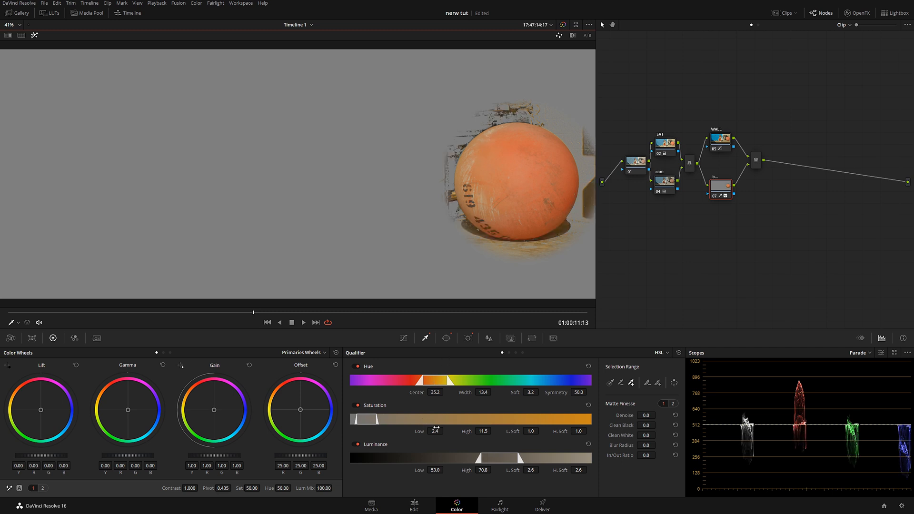
drag(358, 416, 364, 416)
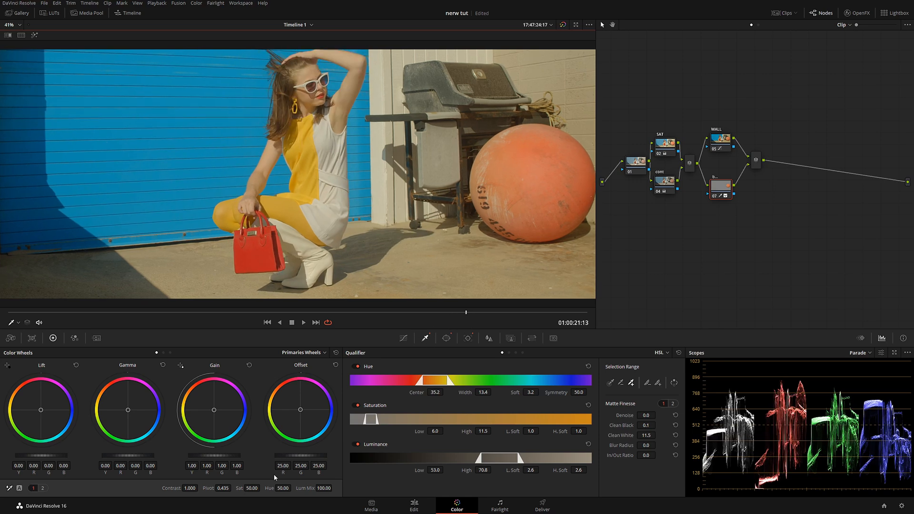
mouse_move(371, 369)
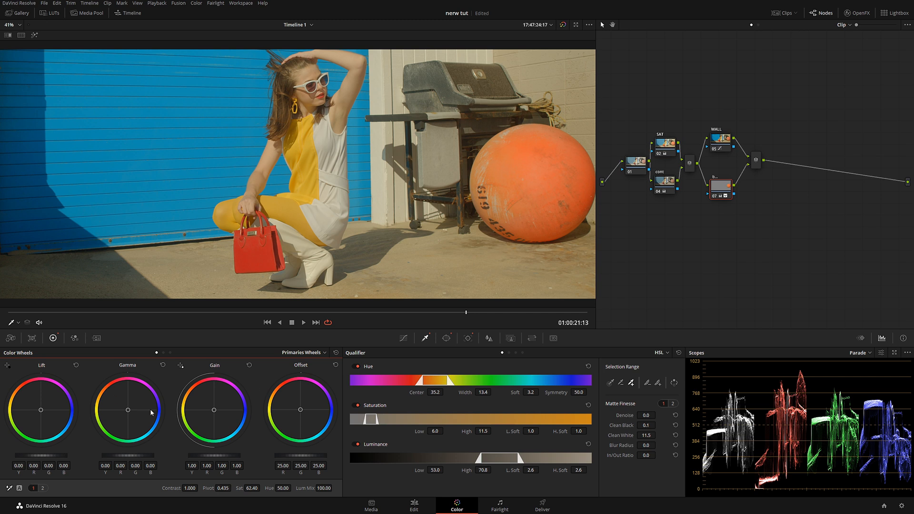
Switch between primaries bar pages while setting ball Sat 62.40 and Hue 54.00.
click(42, 488)
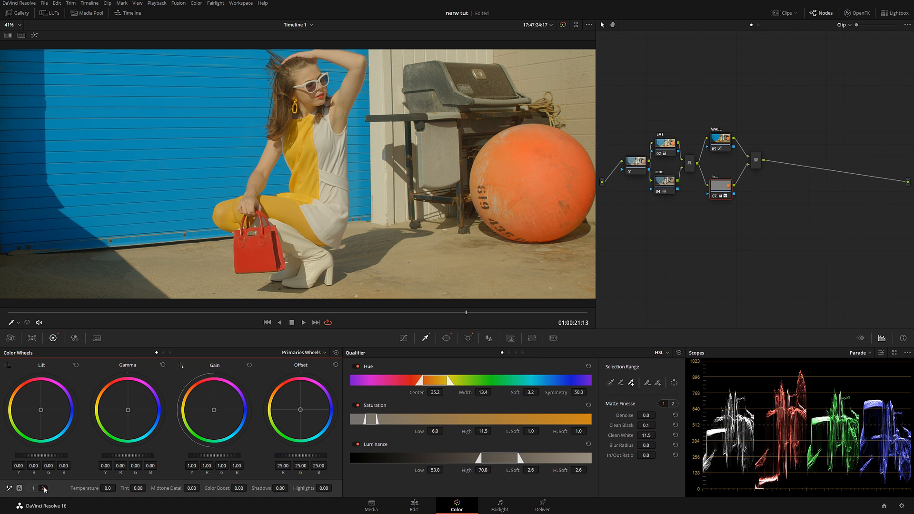
click(43, 488)
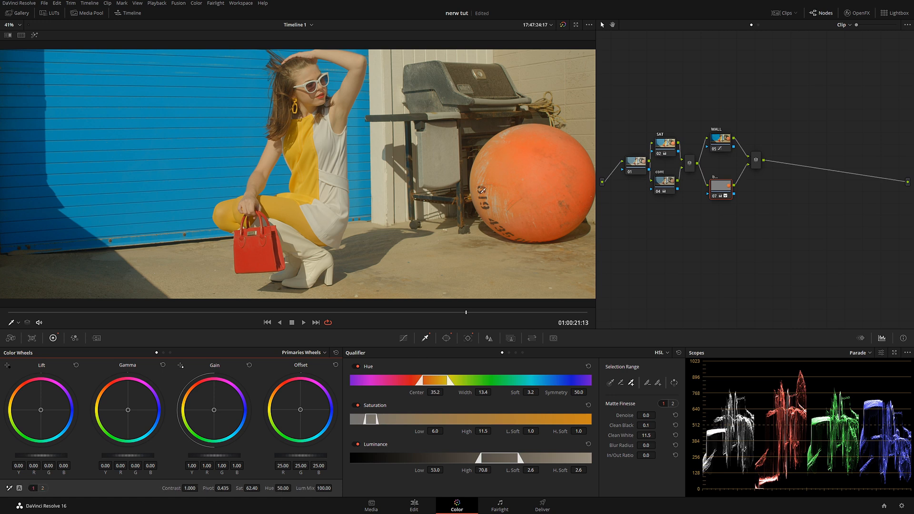
mouse_move(286, 186)
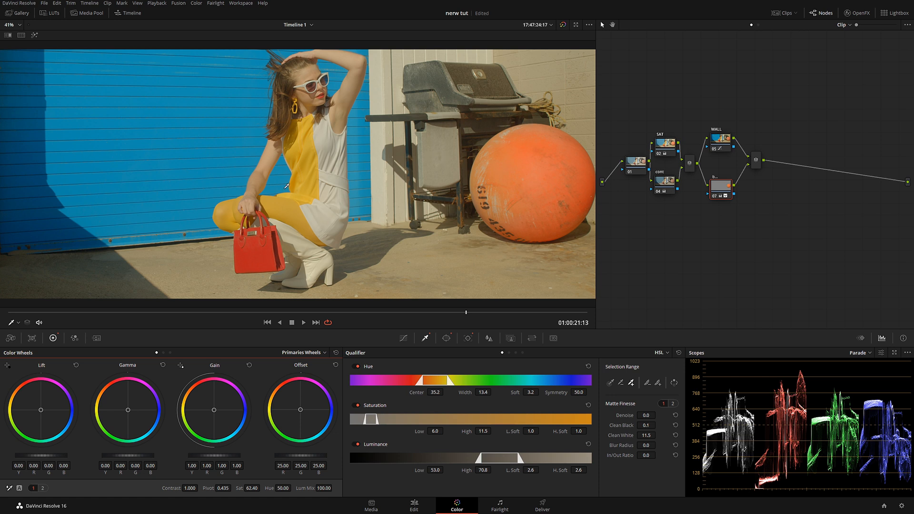
mouse_move(270, 495)
text(100)
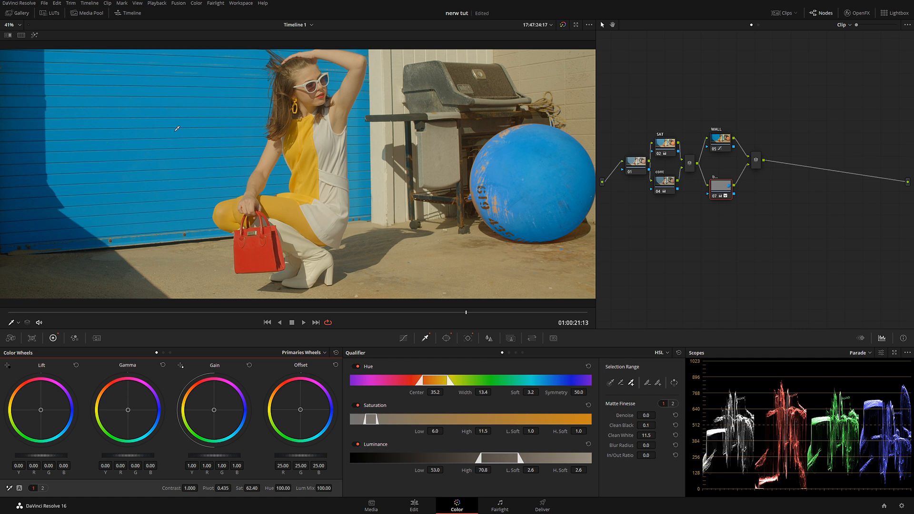
mouse_move(517, 212)
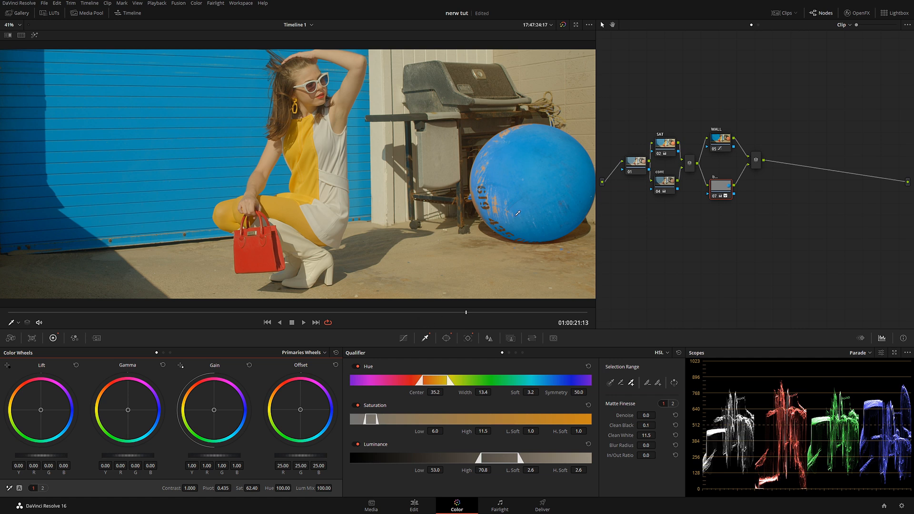
mouse_move(329, 465)
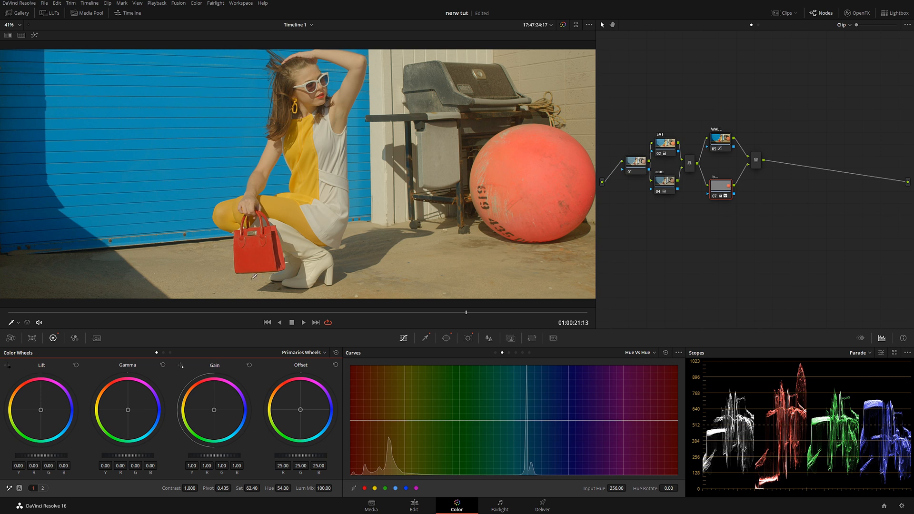
Switch to Custom curves, lower the master midpoint, and set Color Boost to -8.50.
click(638, 353)
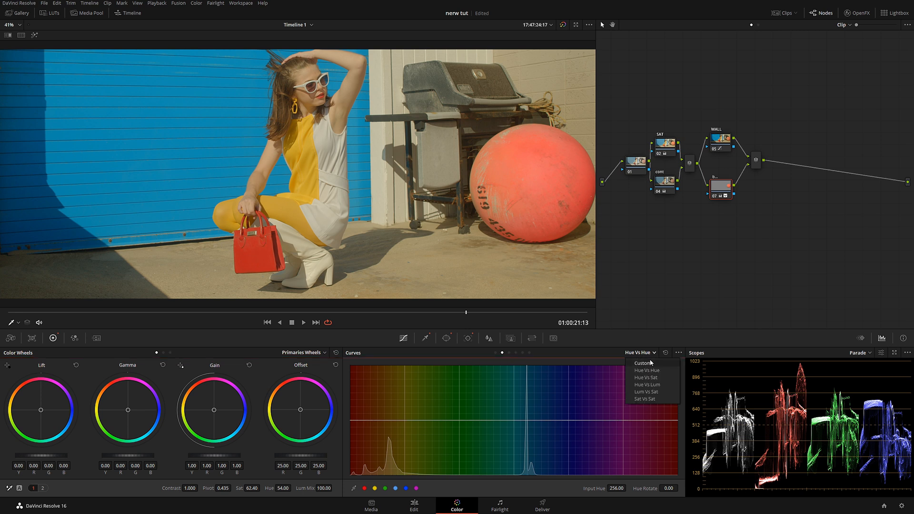
click(642, 363)
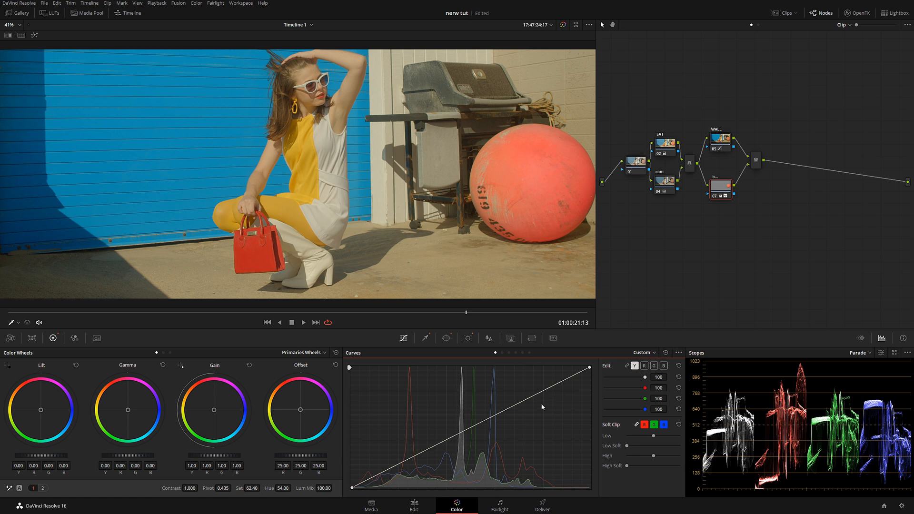
drag(541, 407, 484, 430)
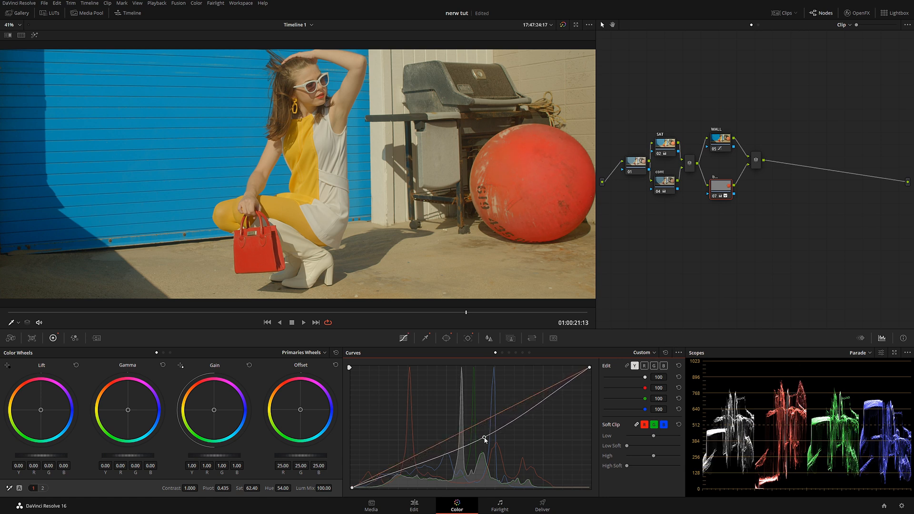
drag(483, 438, 481, 439)
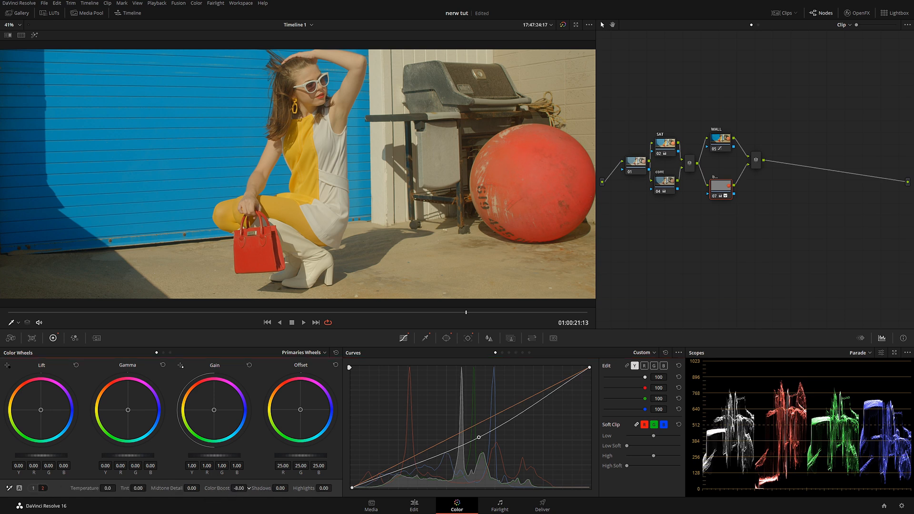
drag(239, 488, 230, 488)
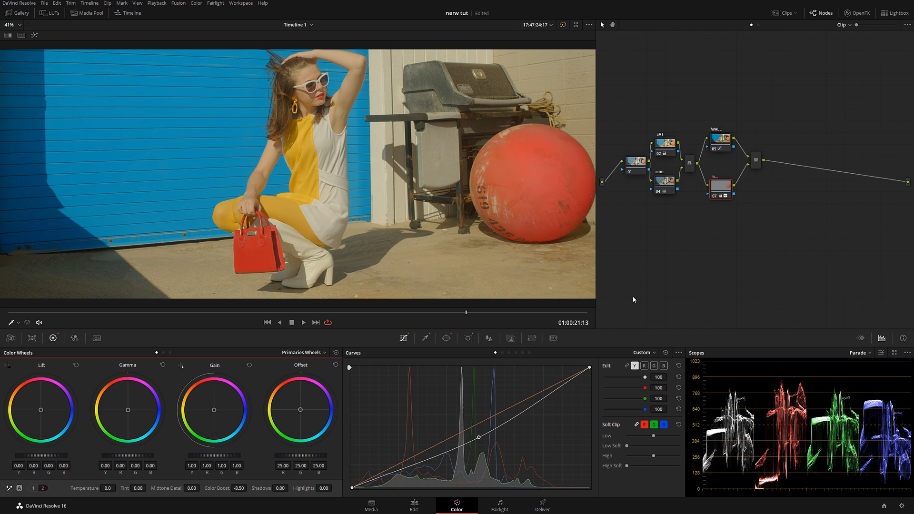
mouse_move(264, 288)
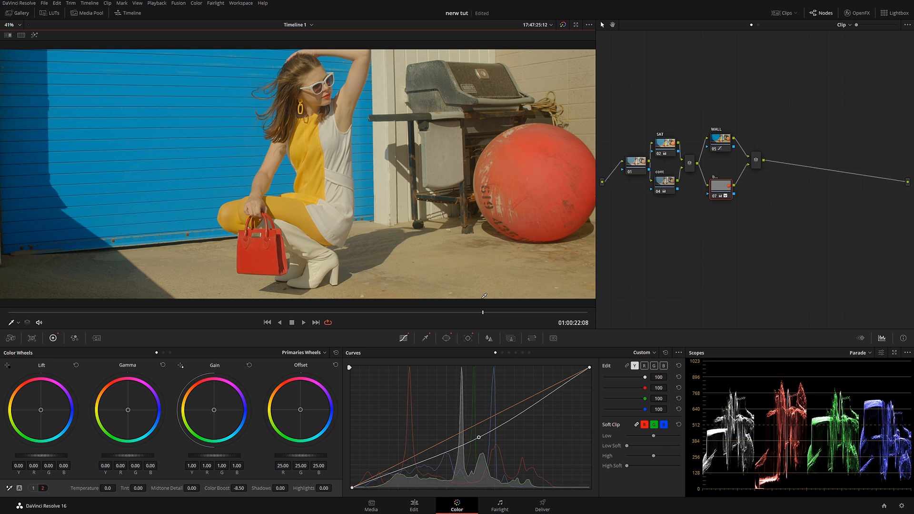
mouse_move(207, 128)
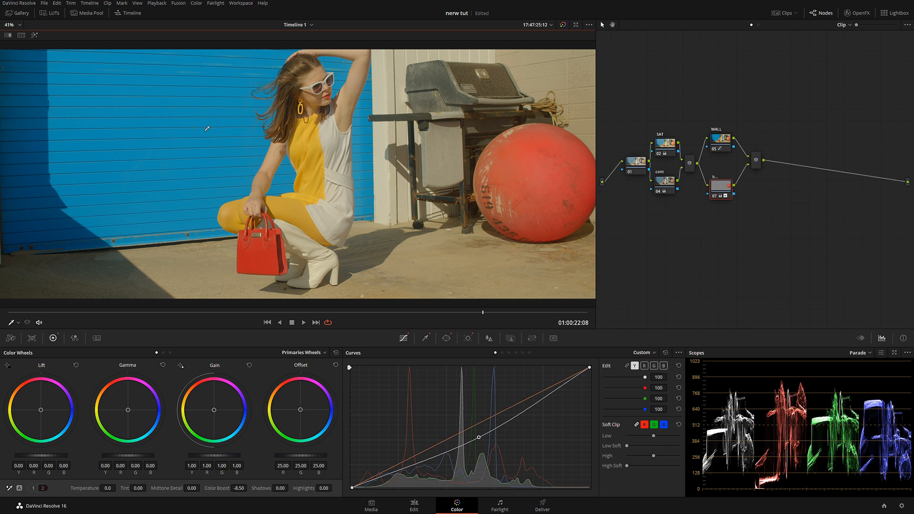
mouse_move(318, 171)
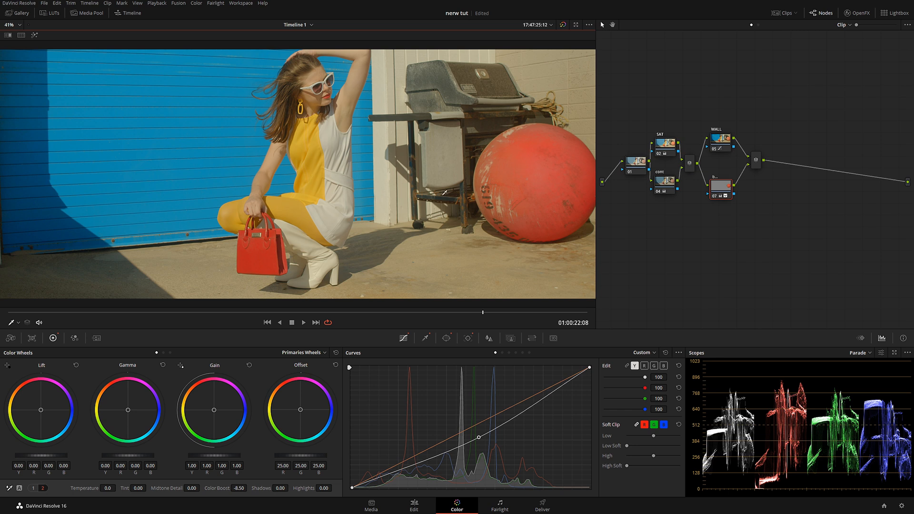
mouse_move(252, 241)
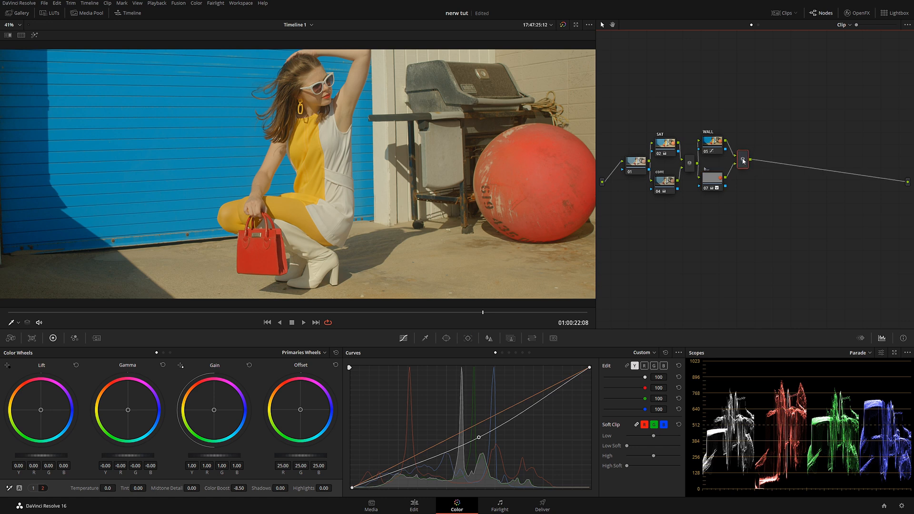
mouse_move(742, 159)
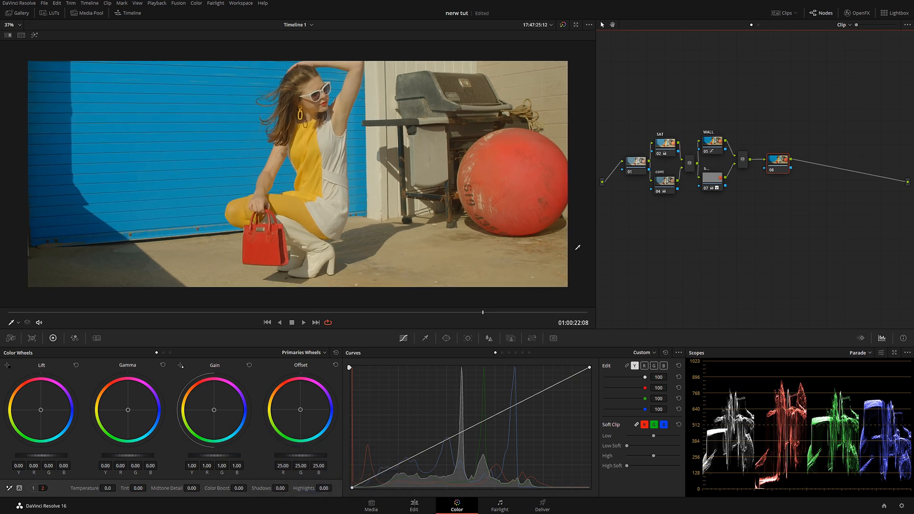
mouse_move(634, 382)
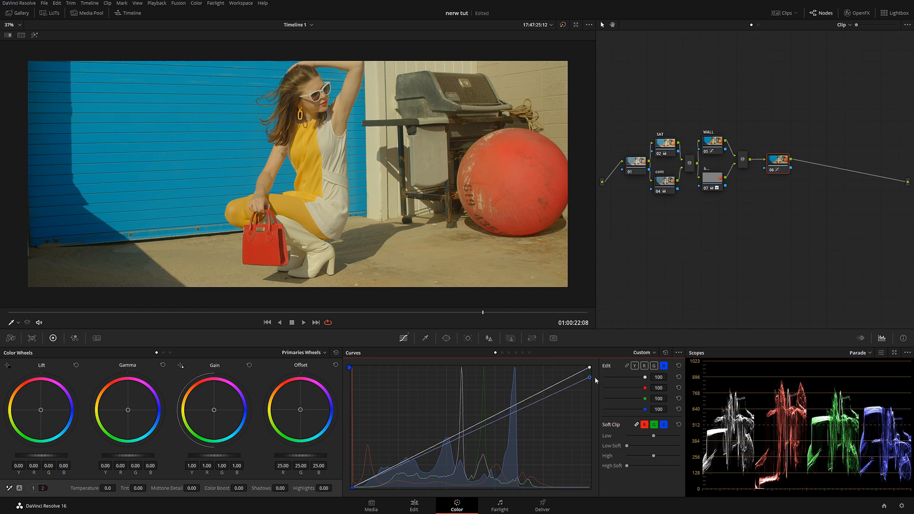
Drag the blue curve's top-right point down, then switch the curve channel selection.
drag(589, 368, 589, 381)
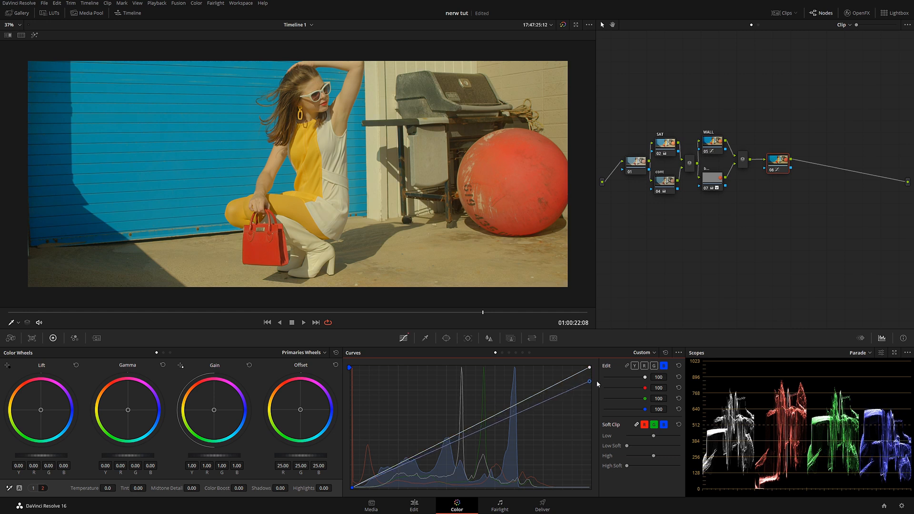
click(654, 366)
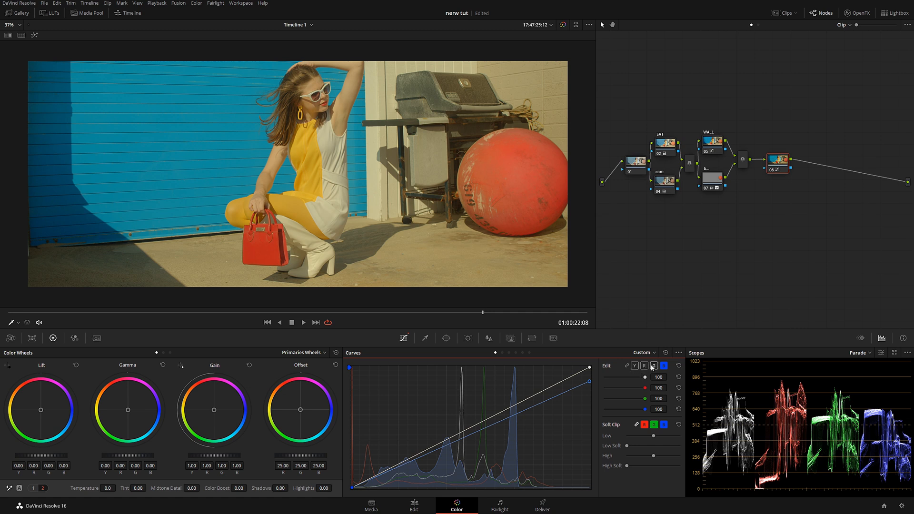
click(644, 365)
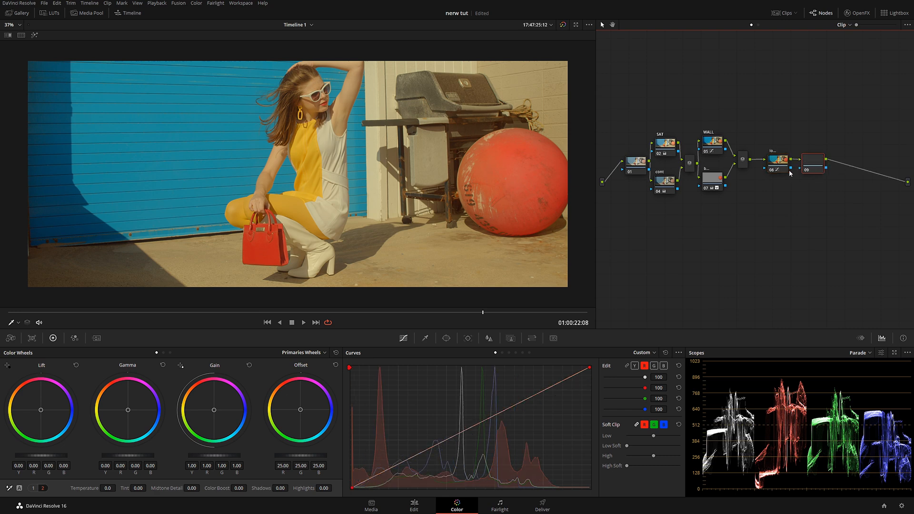
Select the new serial node and drag its curve's black point right to crush shadows.
click(811, 164)
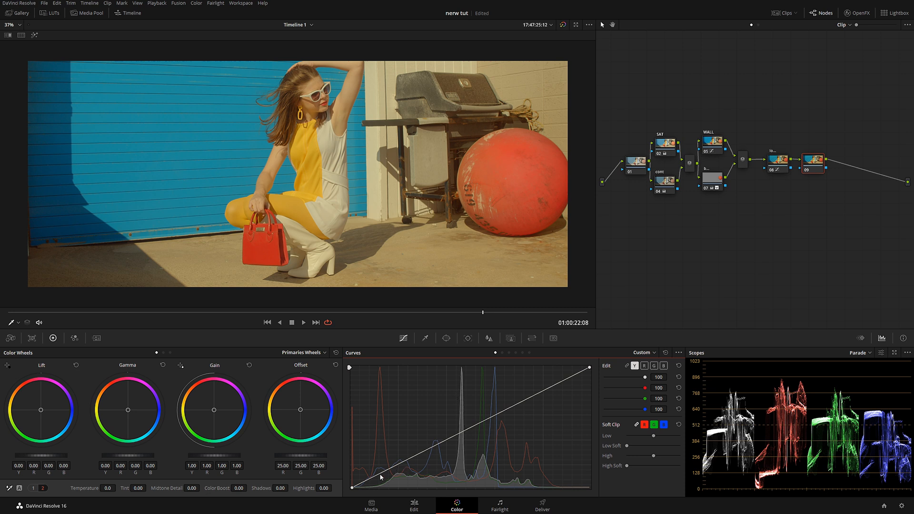
mouse_move(597, 437)
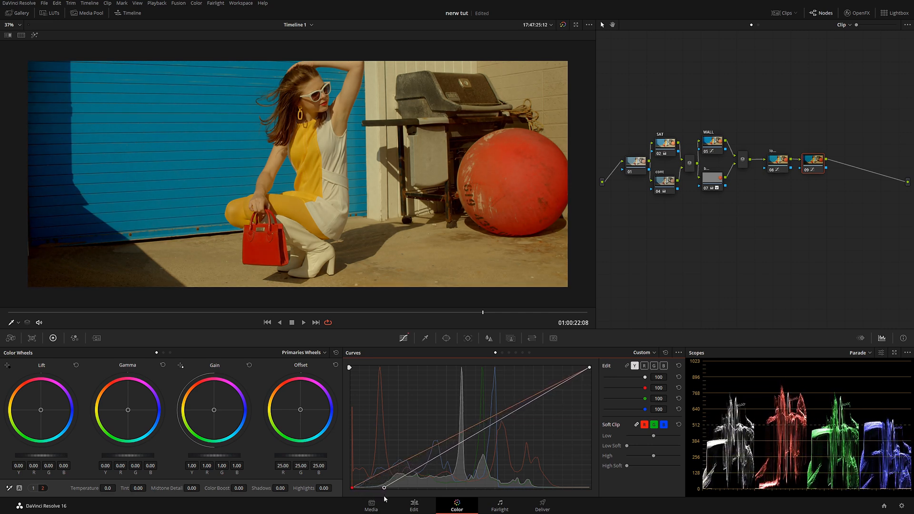
drag(385, 487, 447, 442)
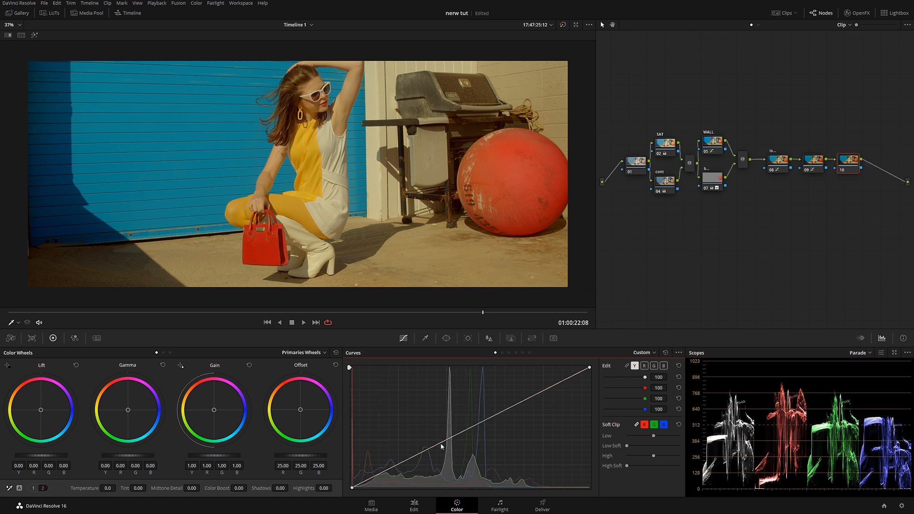
On the new node's curve, lift the black point and pull the highlights down, keeping red high.
drag(442, 446, 395, 465)
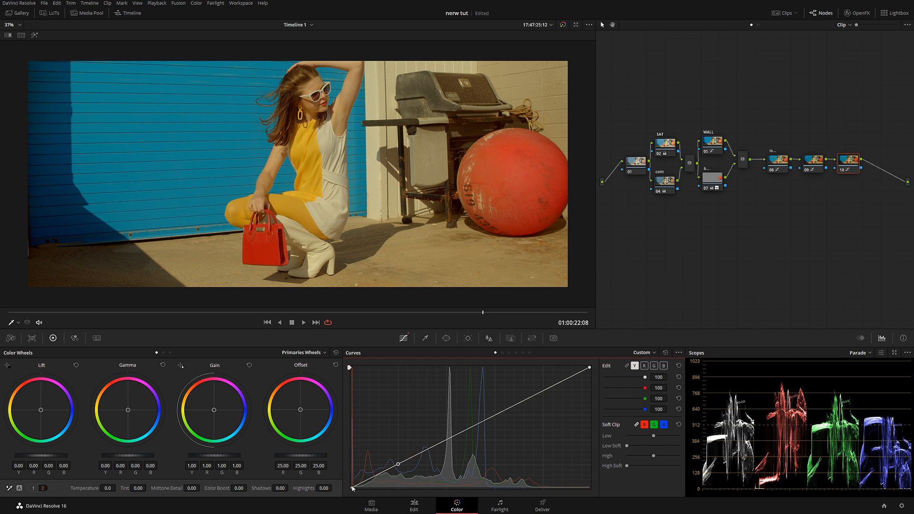
drag(353, 487, 355, 470)
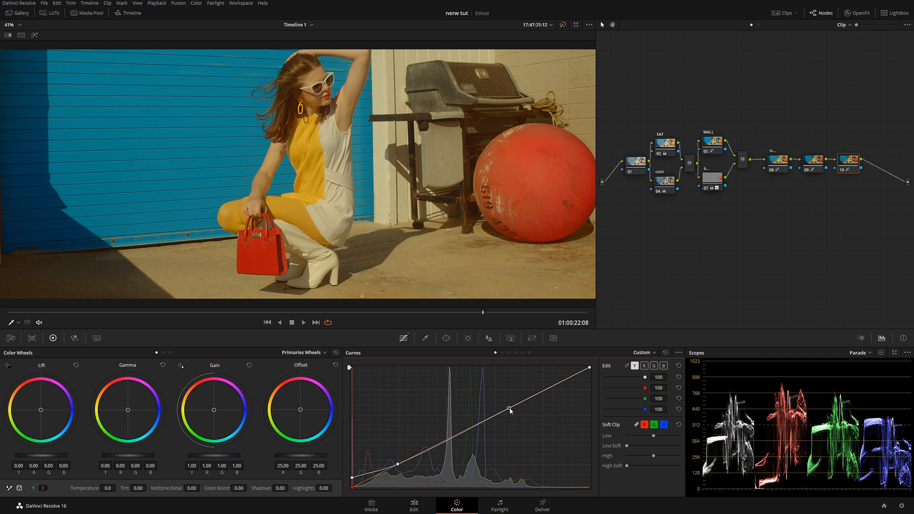
drag(508, 408, 589, 388)
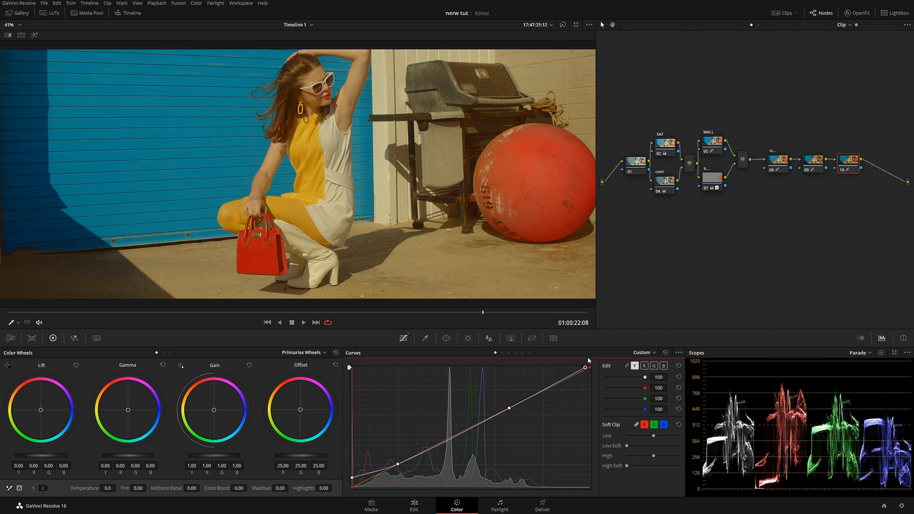
drag(587, 367, 592, 397)
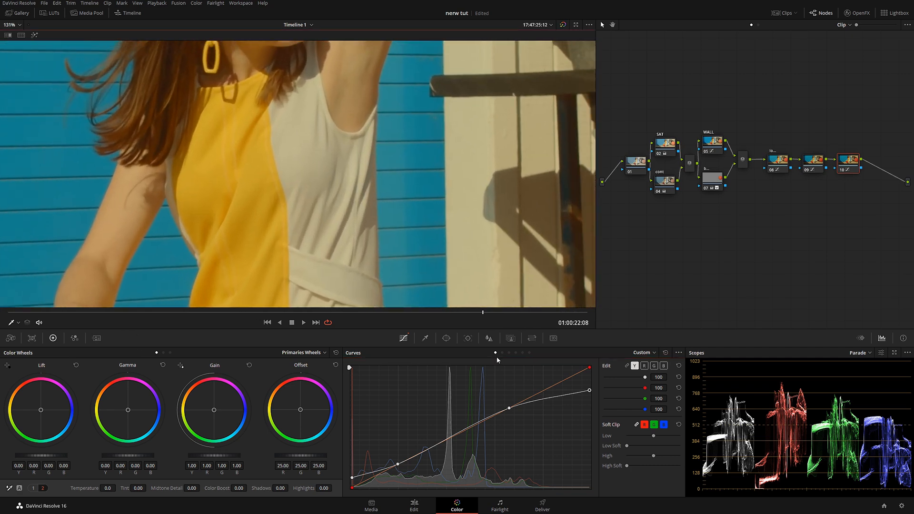
drag(509, 406, 589, 374)
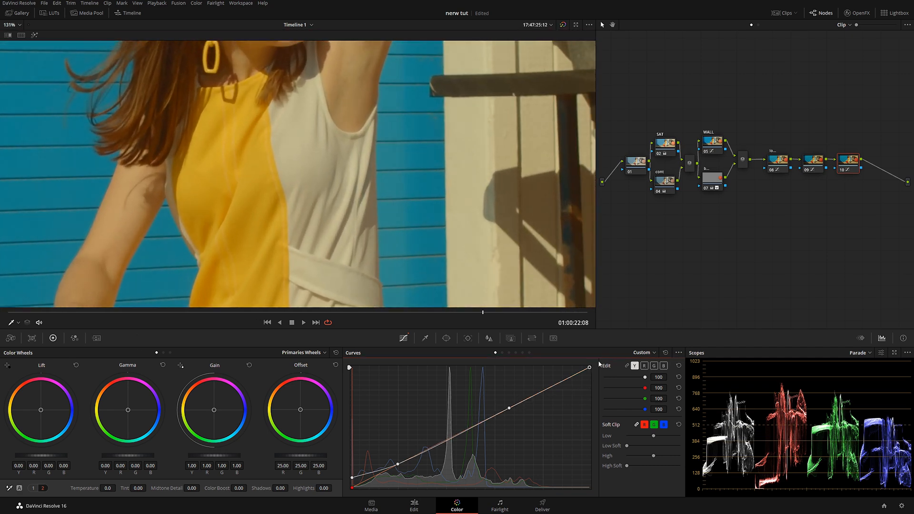
drag(589, 367, 589, 397)
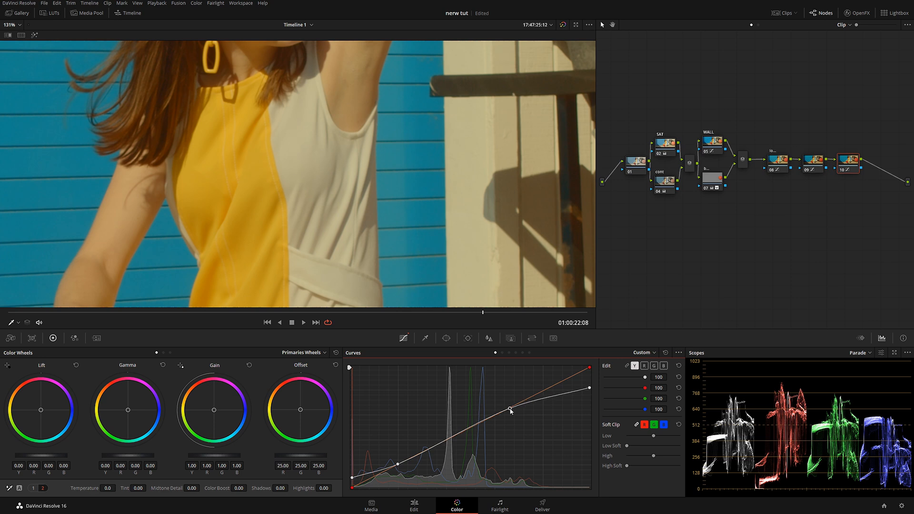
drag(509, 408, 483, 424)
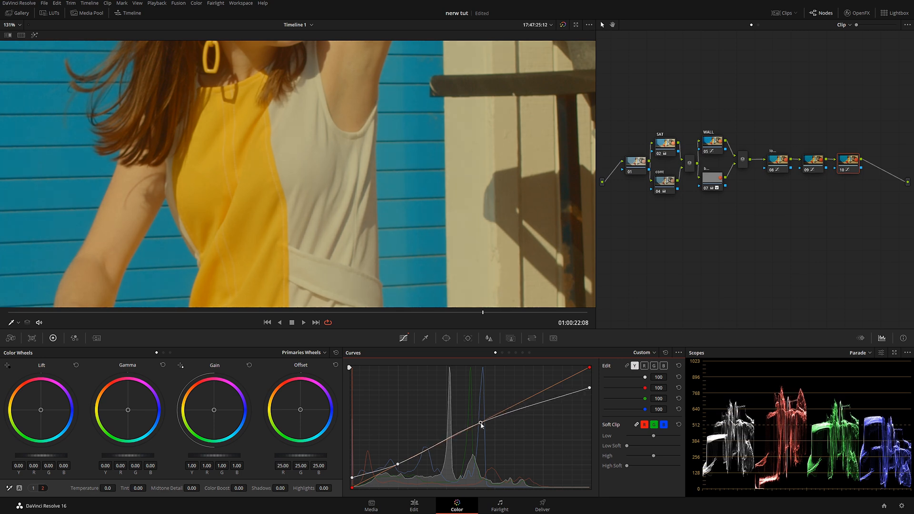
drag(589, 387, 590, 400)
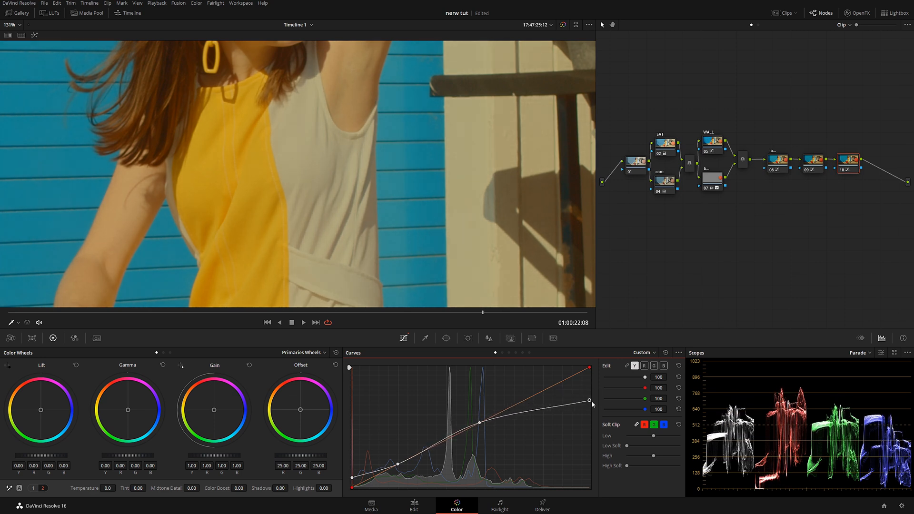
drag(590, 400, 589, 403)
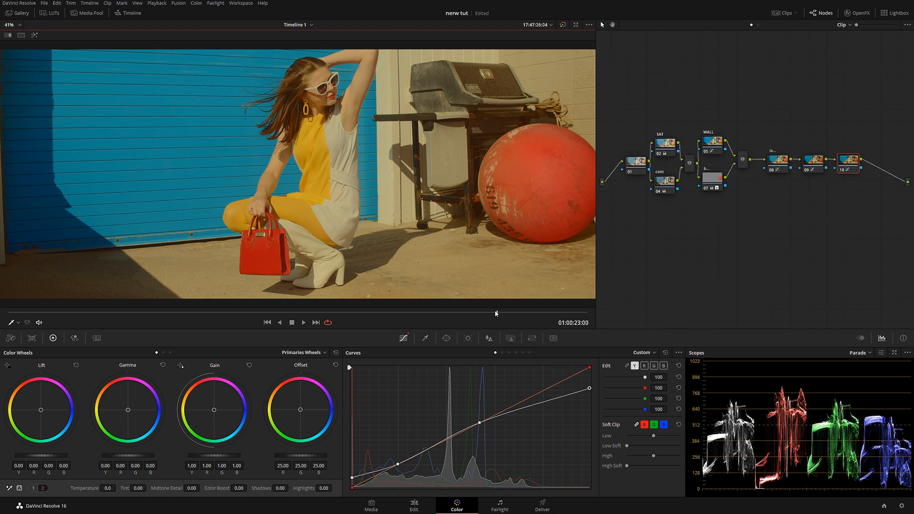
mouse_move(495, 313)
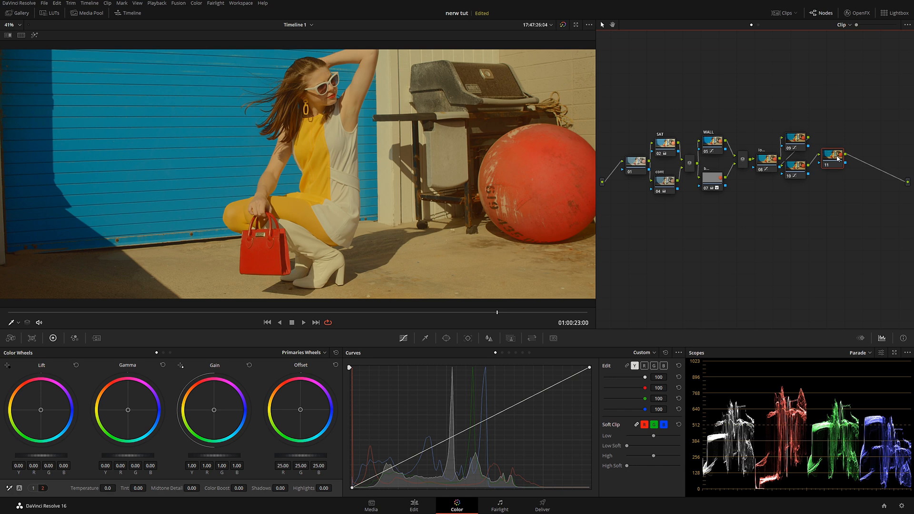
mouse_move(838, 158)
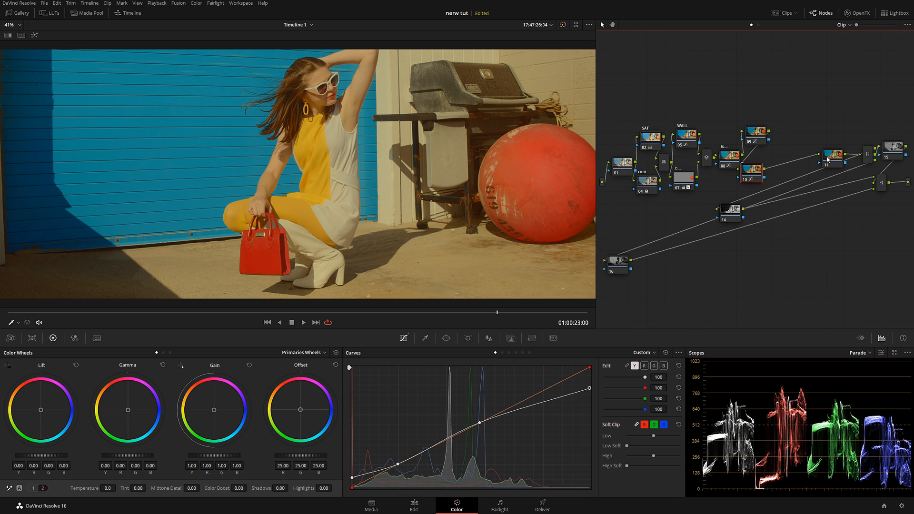
Select node 11 and one of the three parallel channel-split nodes.
click(810, 154)
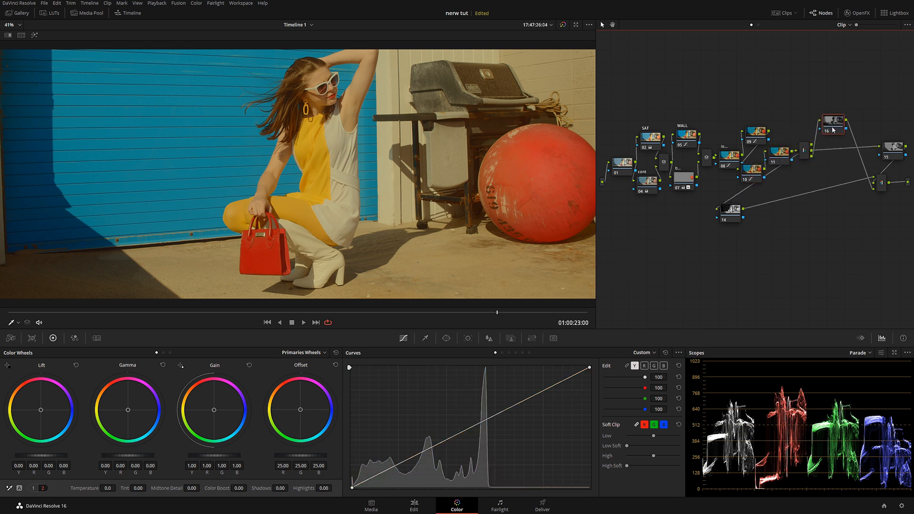
click(850, 145)
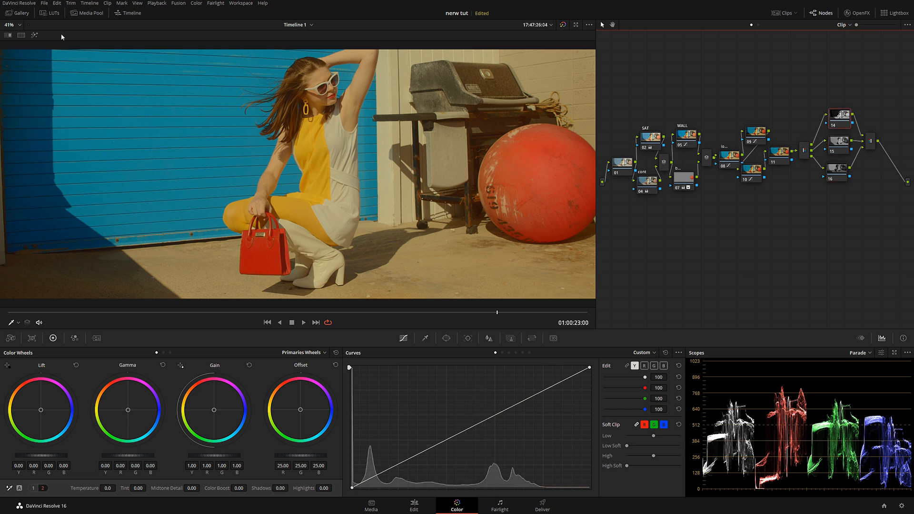
click(35, 35)
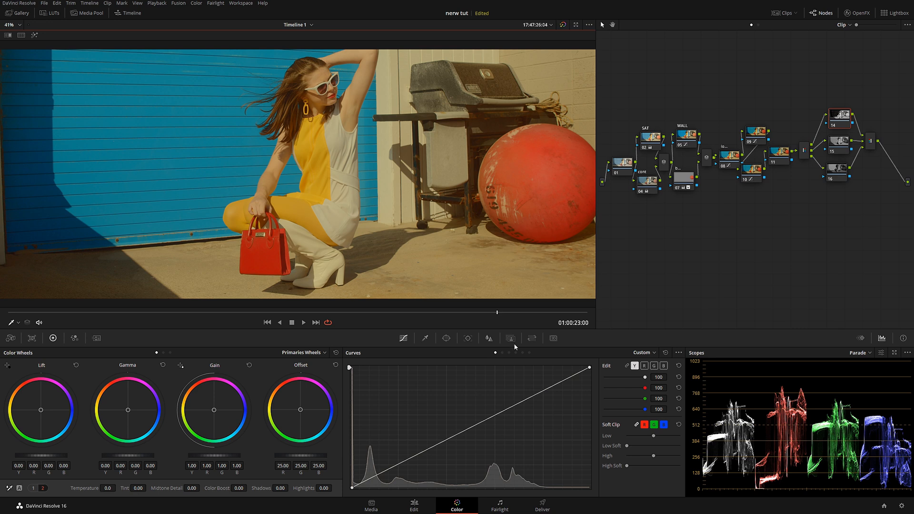
Set node 14's Node Sizing tilt to 4.500 and move the playhead to a later frame.
click(511, 338)
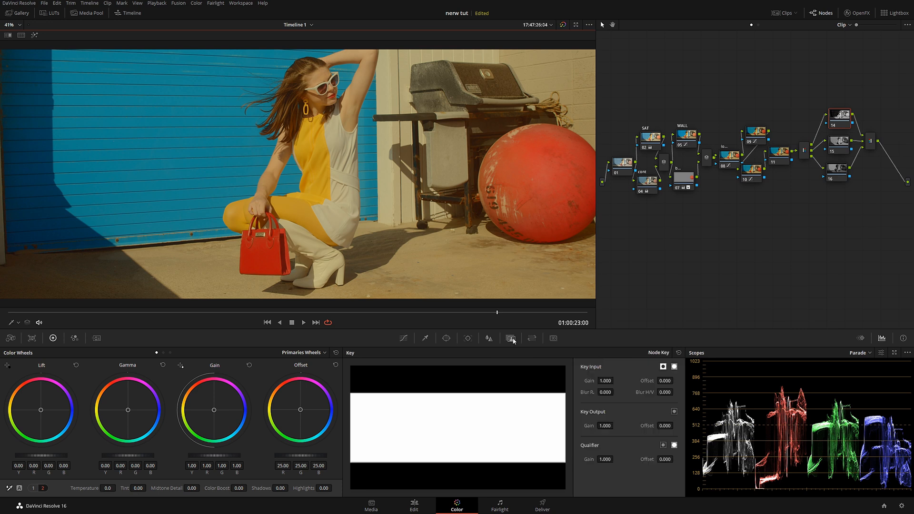
click(531, 338)
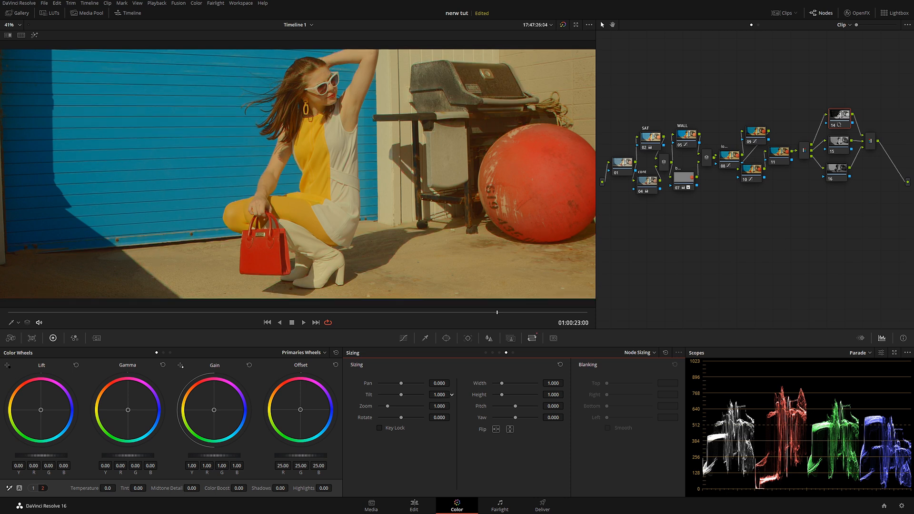
drag(401, 395, 449, 395)
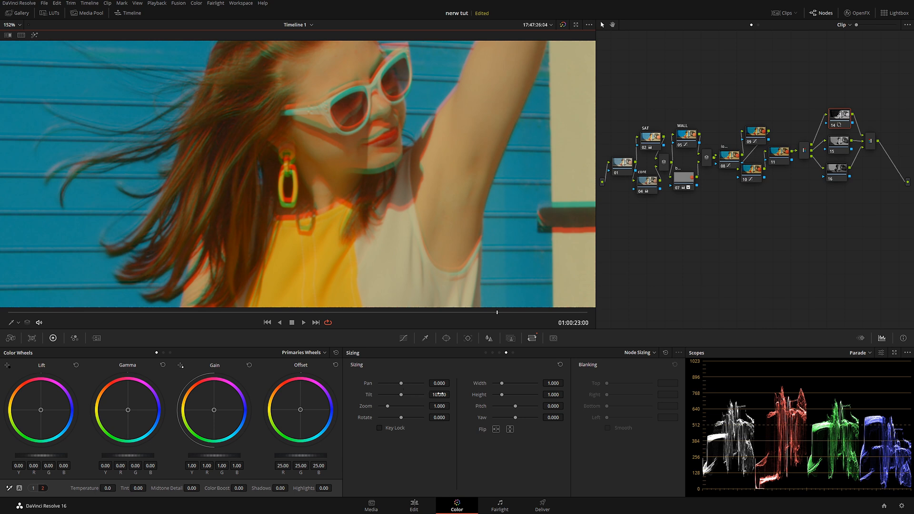
drag(439, 394, 439, 408)
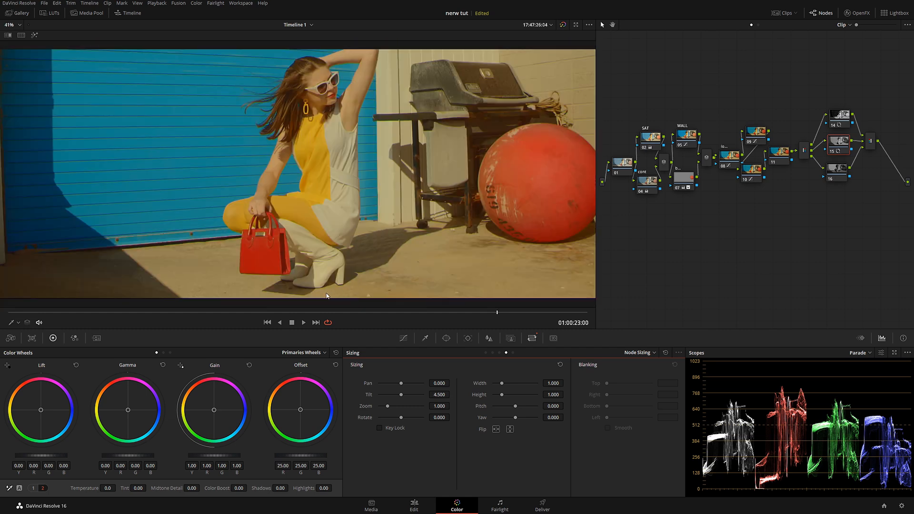
click(303, 322)
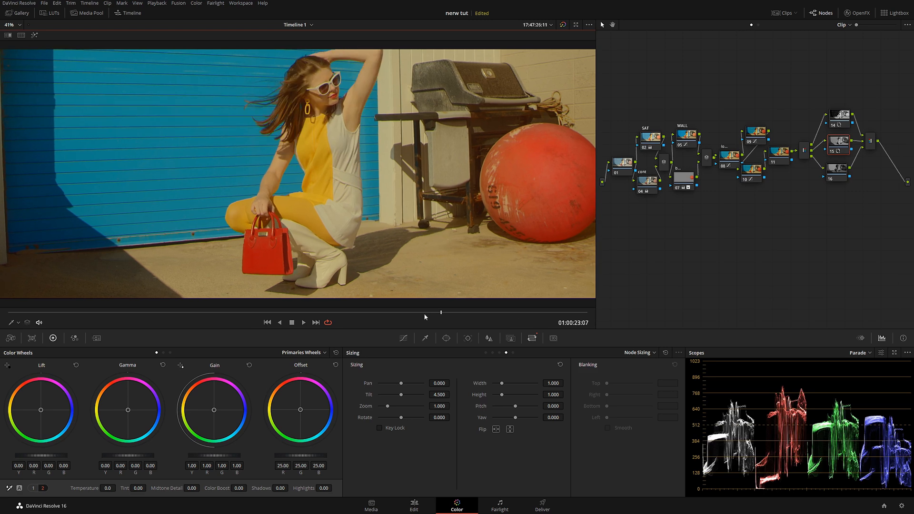